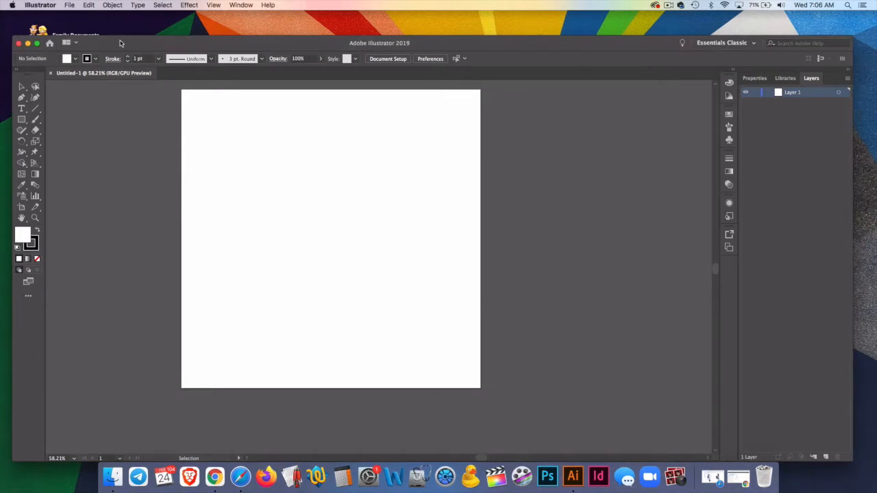
Step: Place black raider.jpg onto the blank artboard as a linked image
left_click(68, 5)
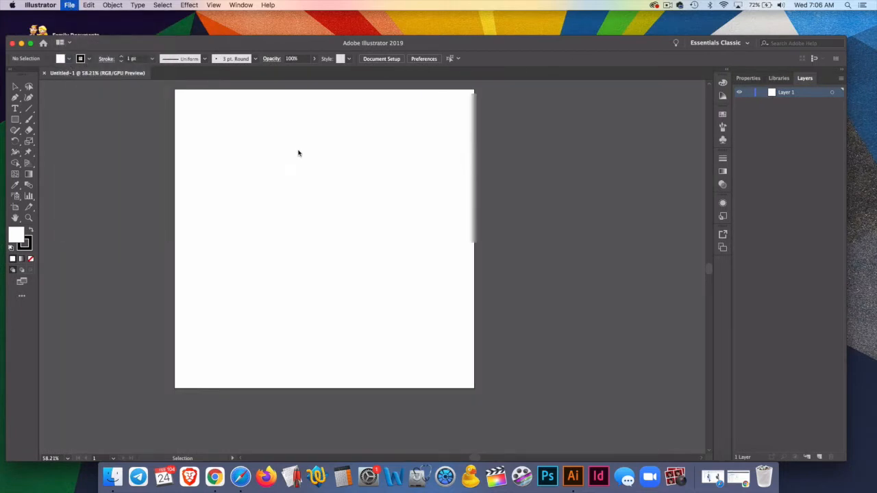
left_click(68, 6)
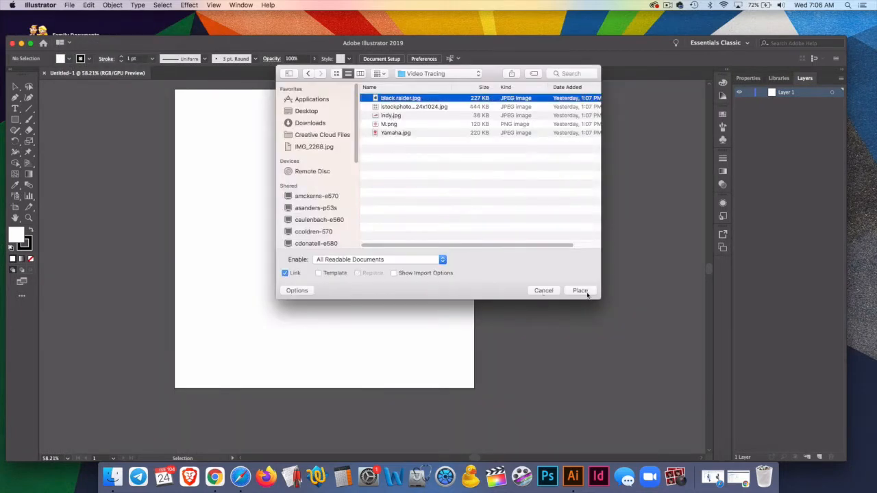
left_click(579, 290)
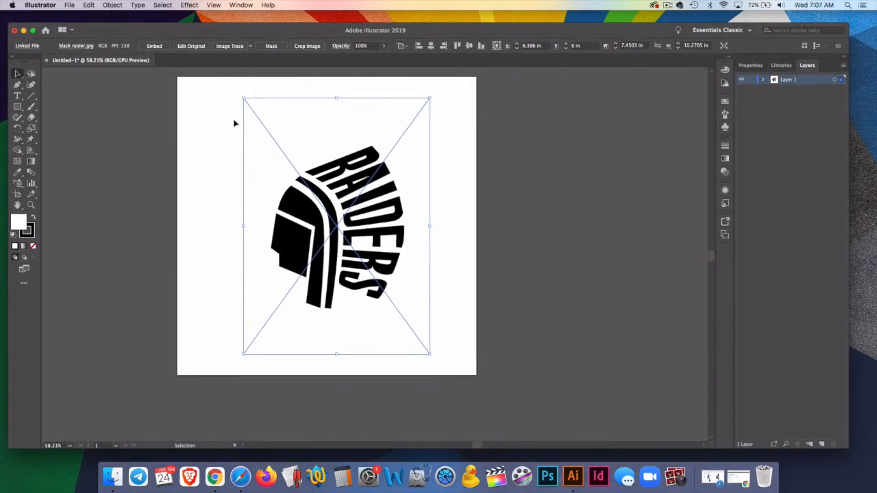
mouse_move(381, 249)
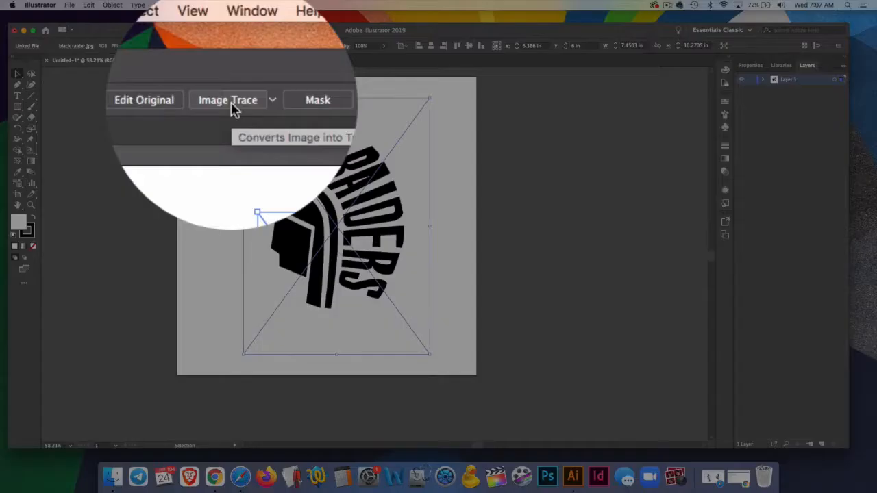
Step: Apply Image Trace to the selected Raiders logo image
left_click(228, 99)
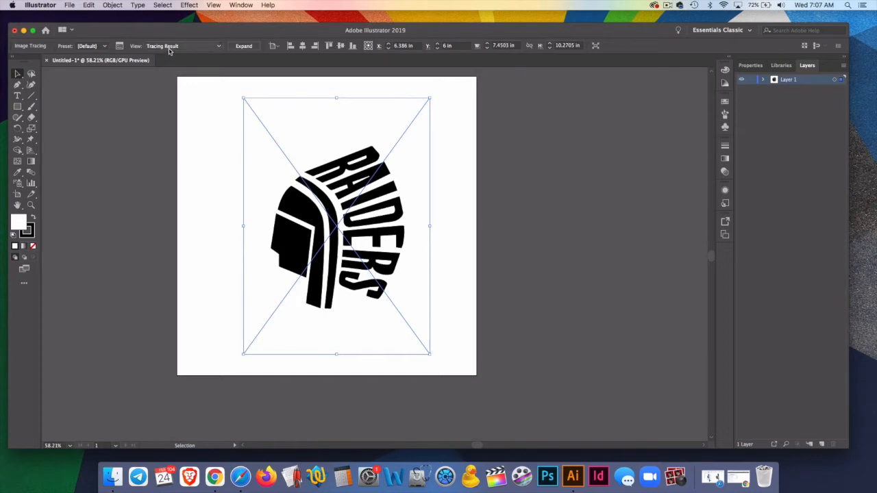
mouse_move(119, 47)
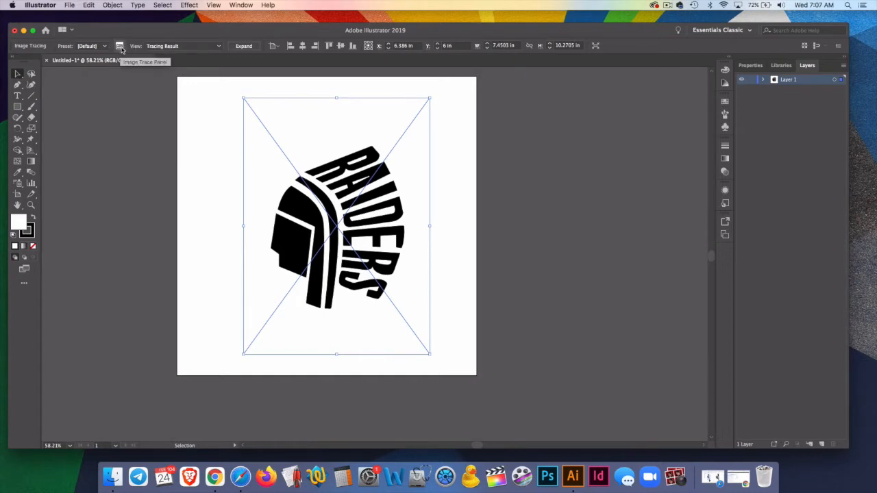
mouse_move(156, 118)
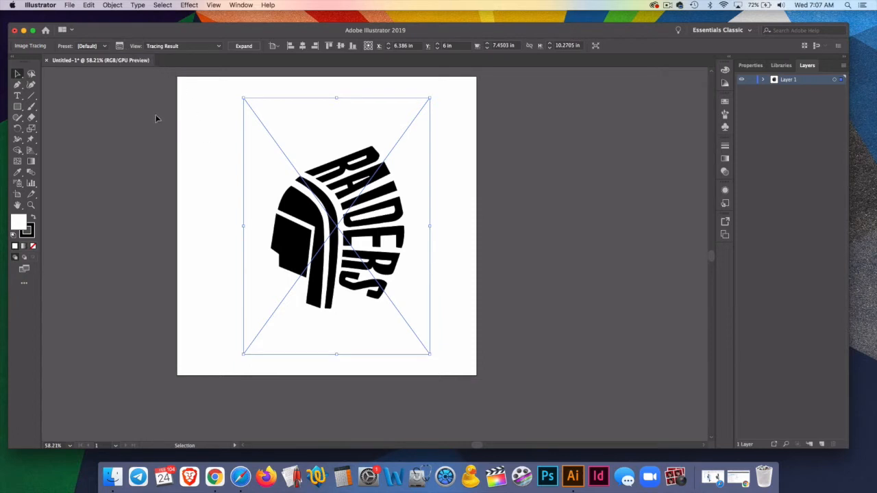
mouse_move(162, 118)
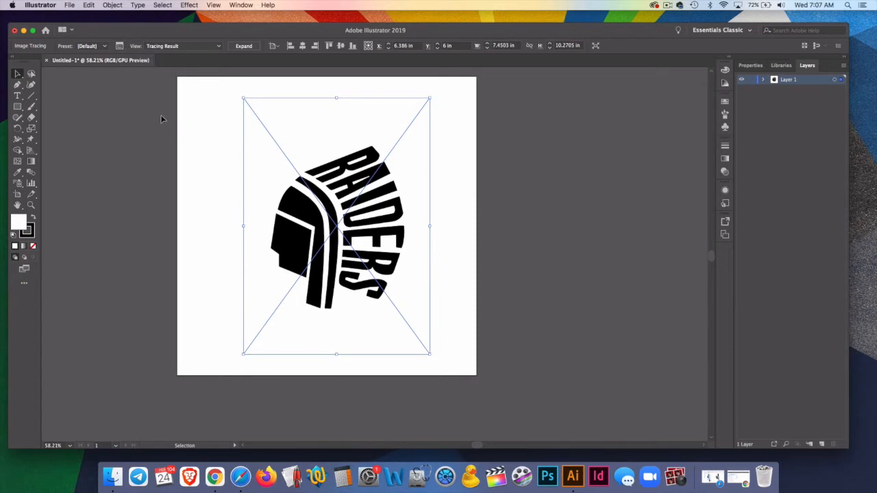
mouse_move(186, 110)
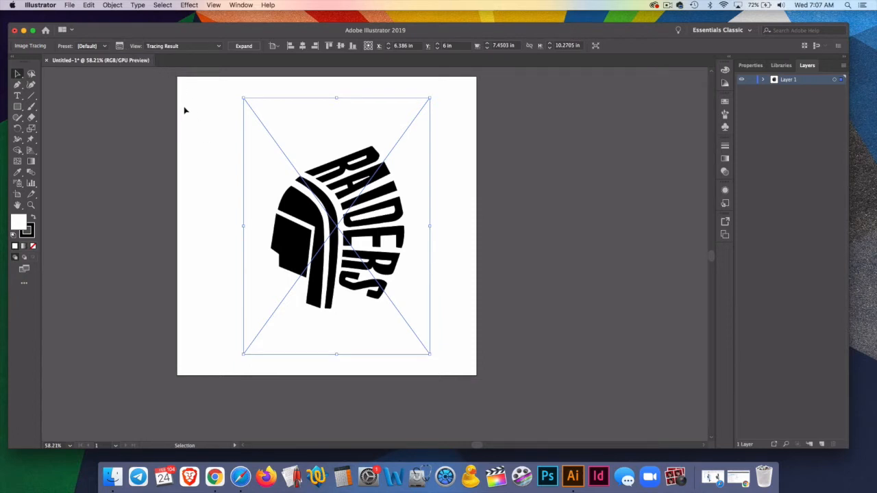
mouse_move(126, 56)
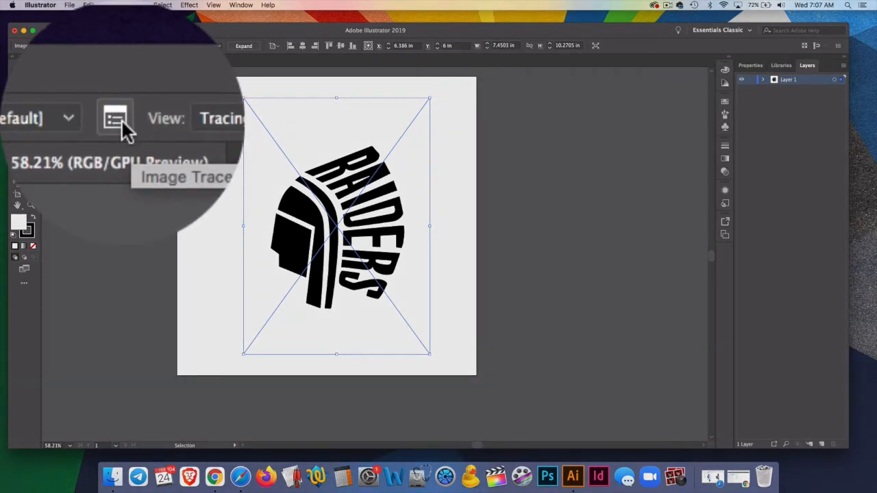
Step: Adjust the Paths slider in the Image Trace panel and enable Ignore White
left_click(115, 118)
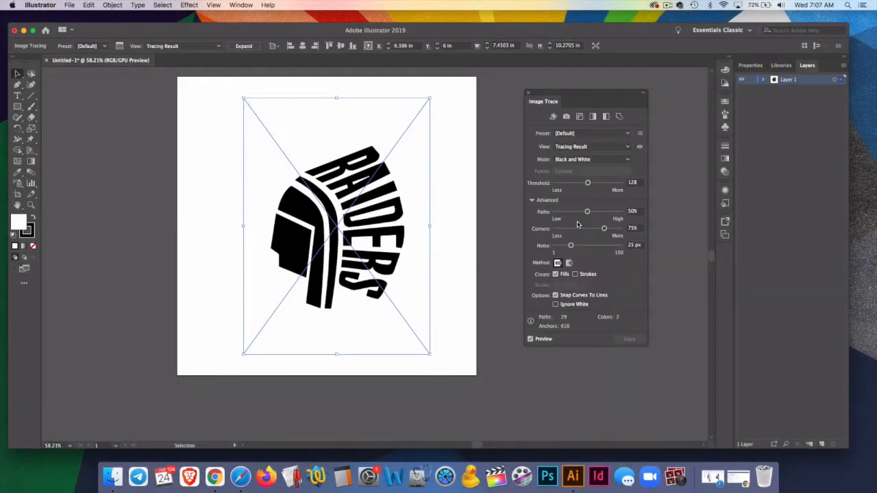
mouse_move(586, 211)
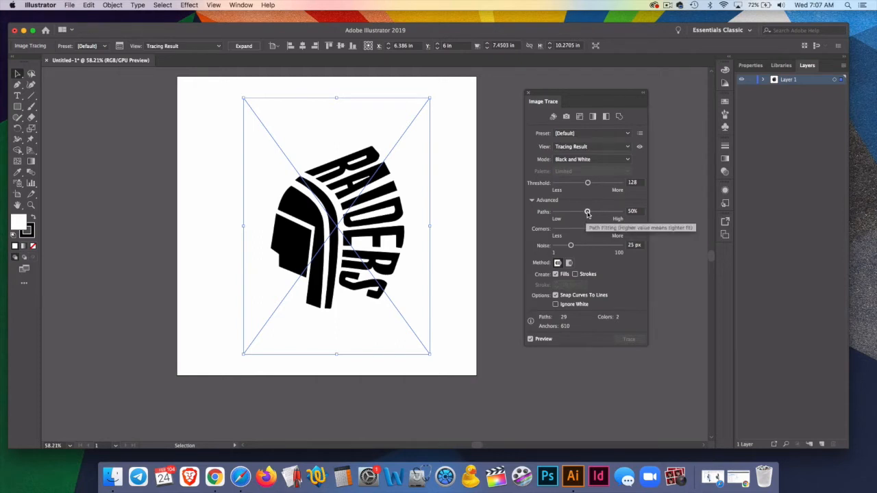
left_click_drag(587, 211, 574, 211)
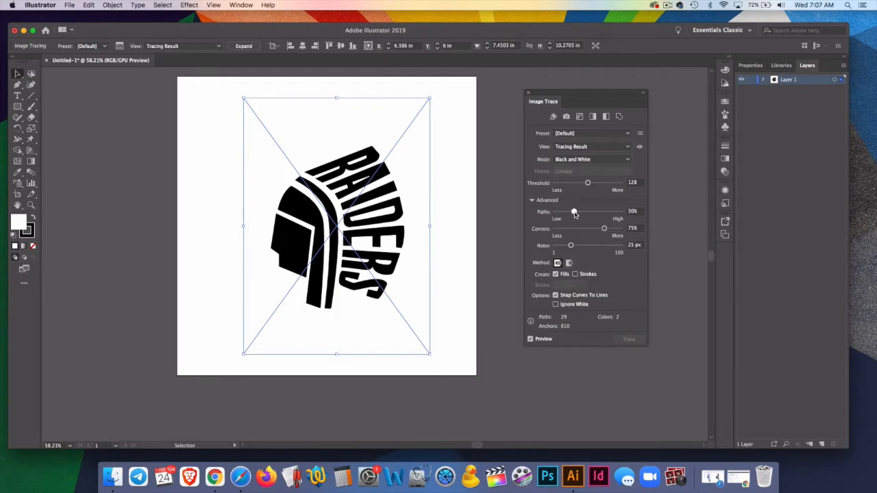
left_click_drag(574, 211, 570, 211)
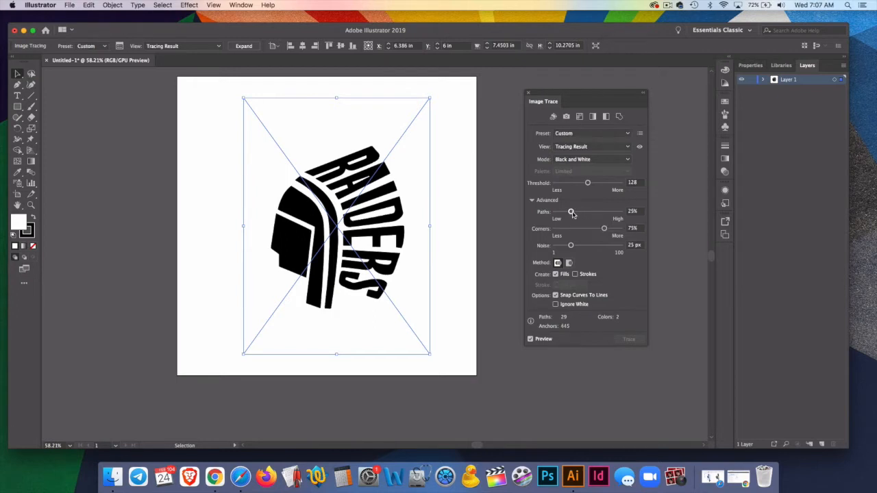
left_click_drag(571, 211, 605, 211)
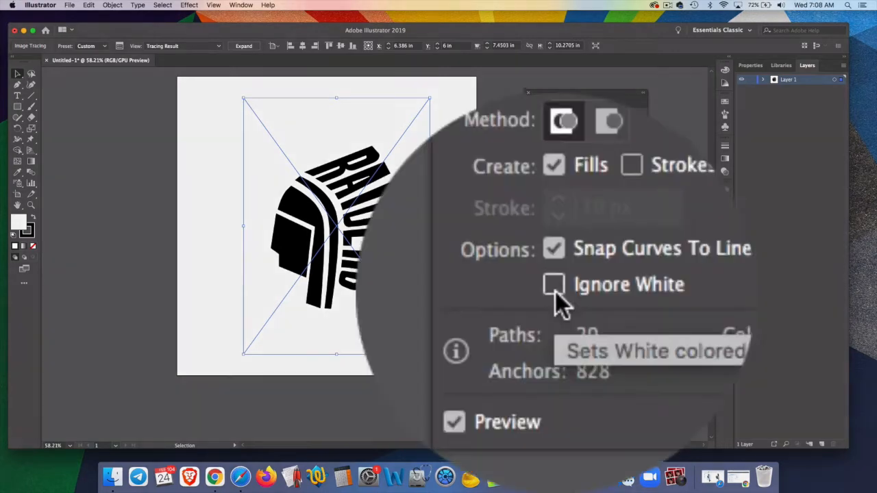
left_click(553, 285)
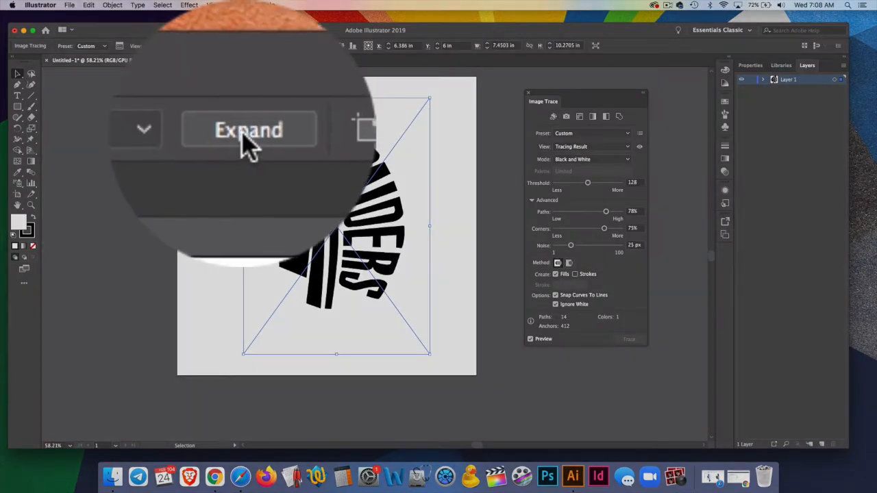
Step: Expand the trace, delete the RAIDERS lettering and add a second layer
left_click(248, 130)
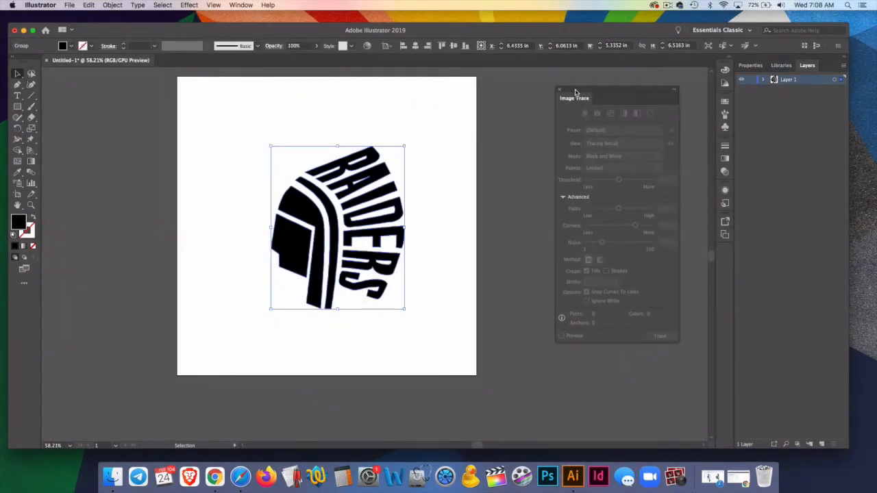
left_click(559, 91)
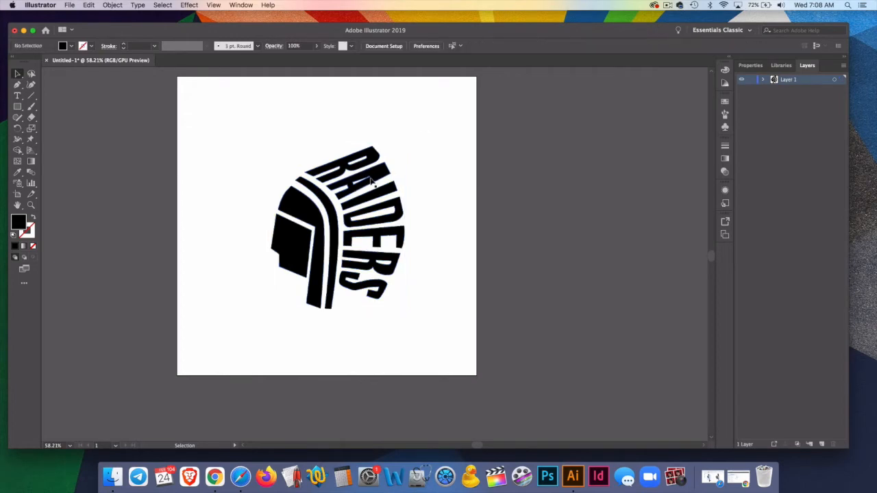
left_click(342, 219)
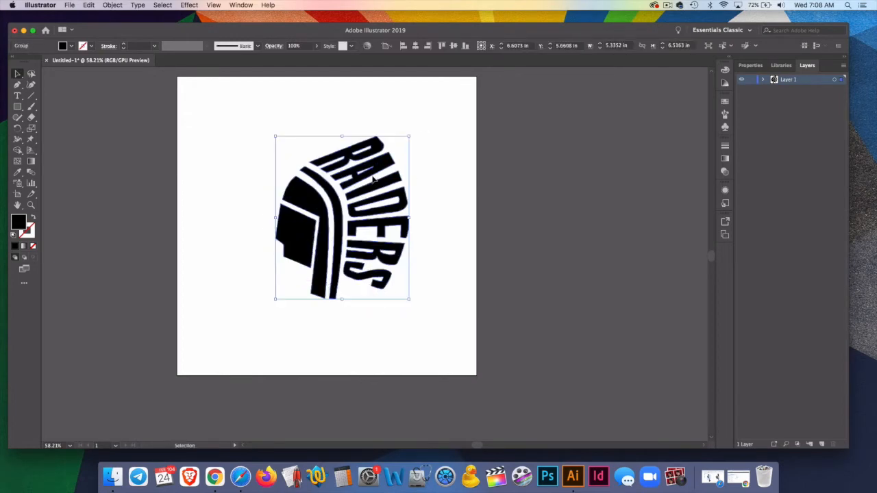
left_click_drag(343, 217, 336, 230)
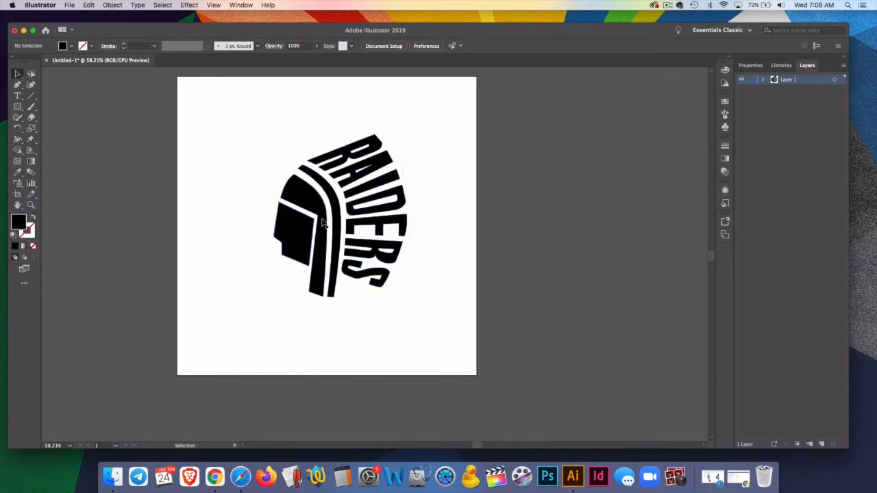
mouse_move(381, 239)
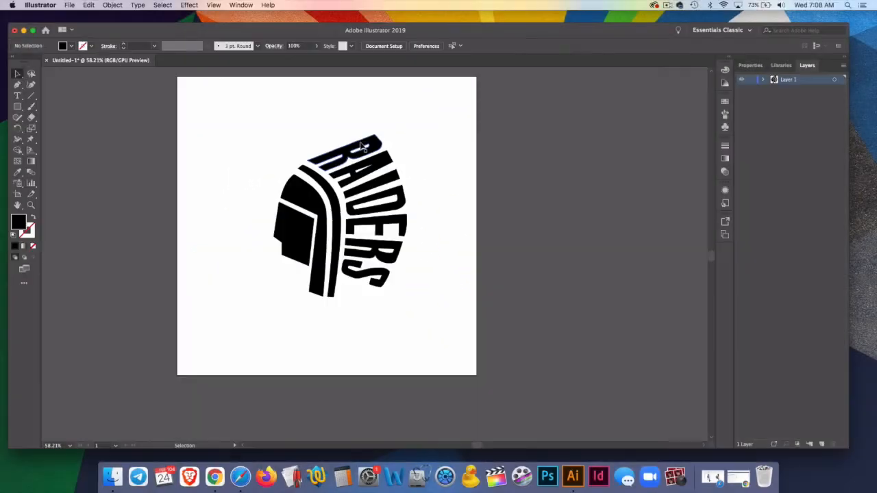
left_click(373, 157)
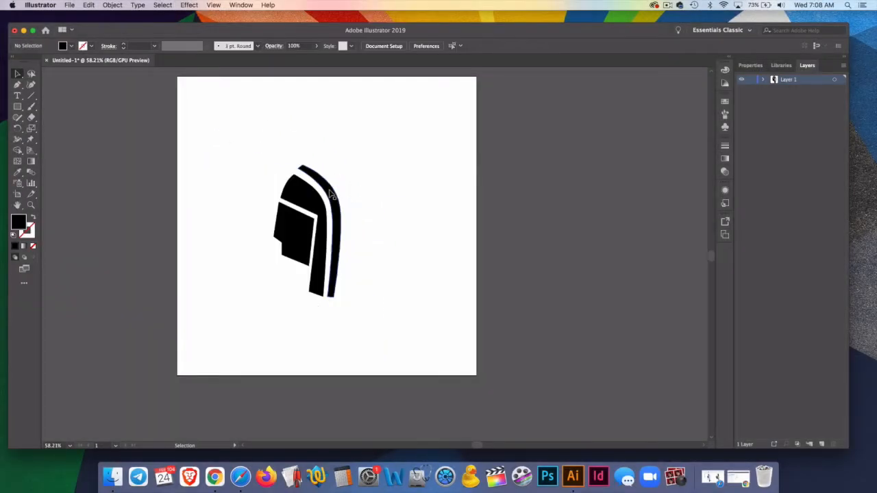
left_click(312, 230)
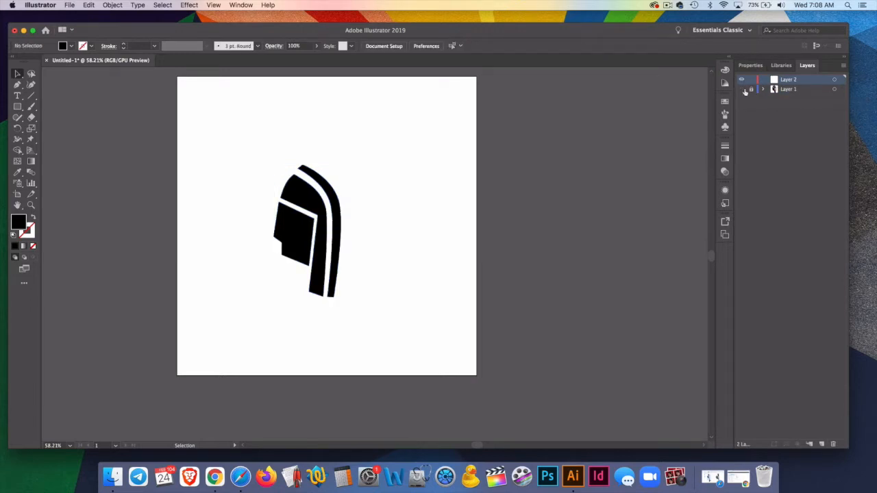
Step: Place M.png onto the artboard in the new layer
left_click(69, 6)
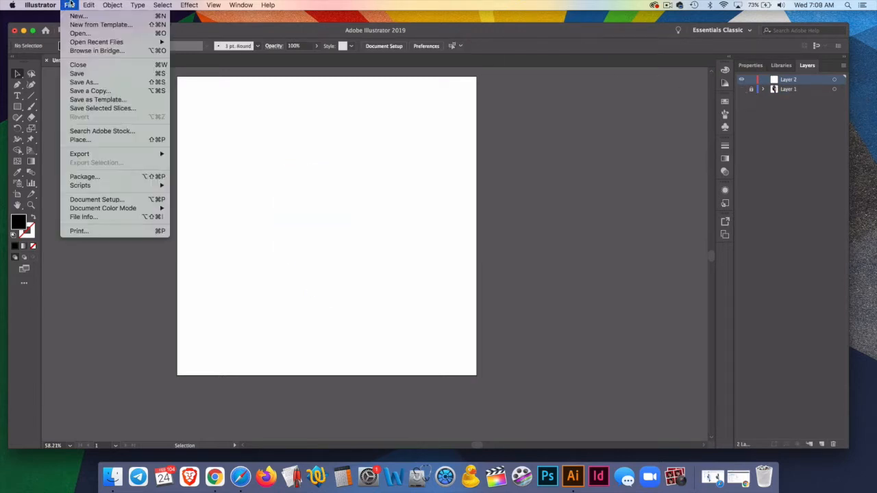
left_click(79, 140)
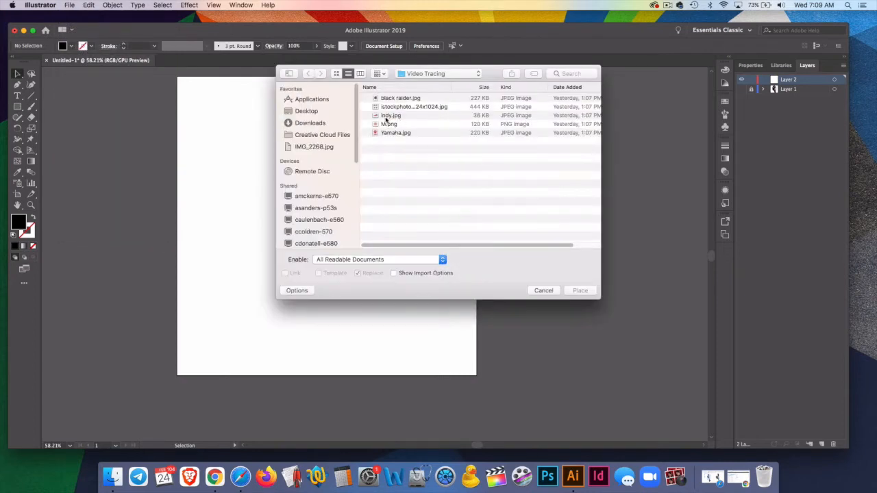
left_click(389, 123)
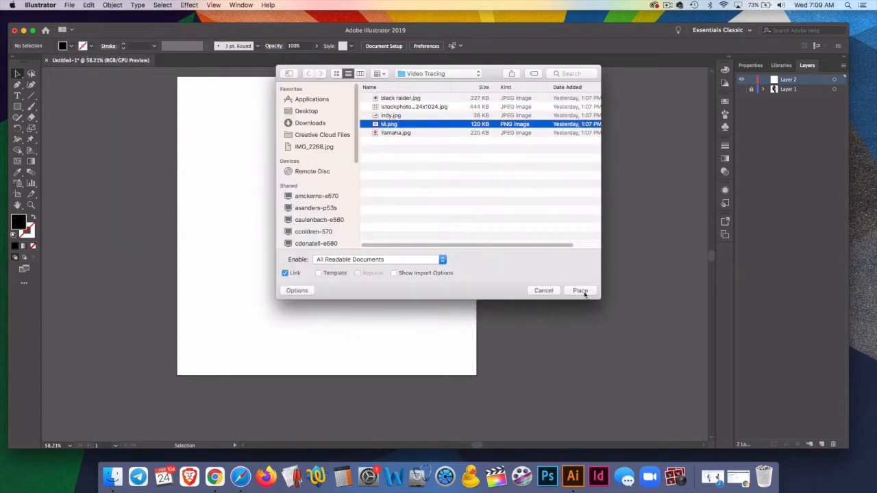
left_click(580, 290)
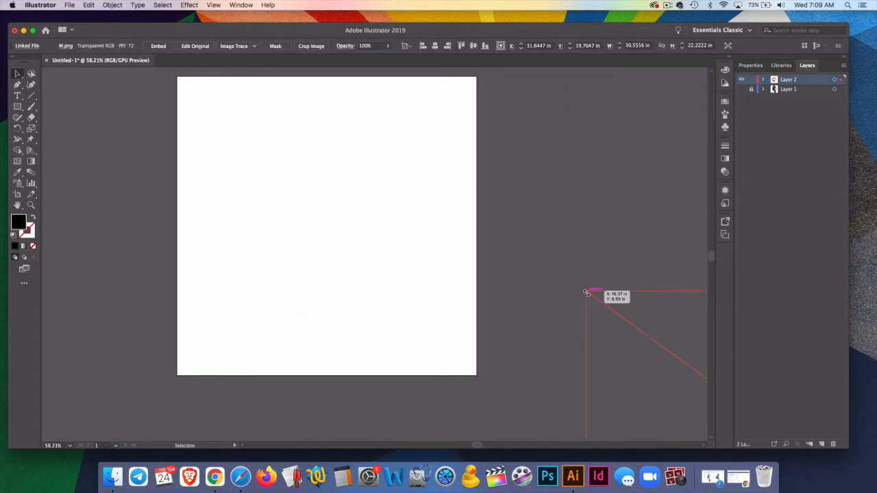
left_click(68, 5)
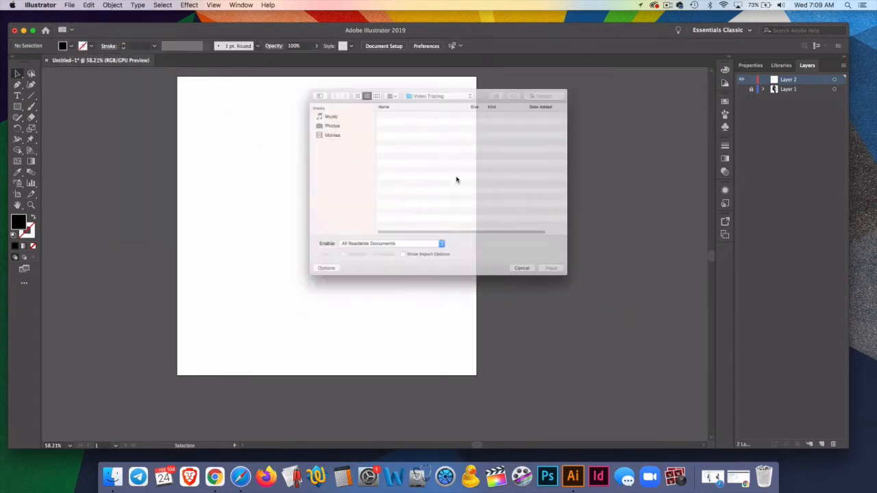
left_click(520, 267)
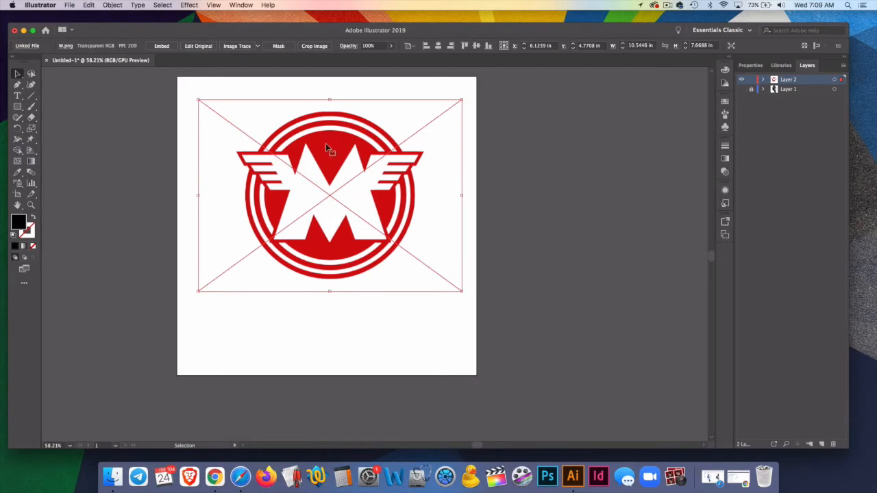
Step: Trace the M logo with Ignore White and raised Paths fidelity, then hide it for the next logo
left_click(237, 45)
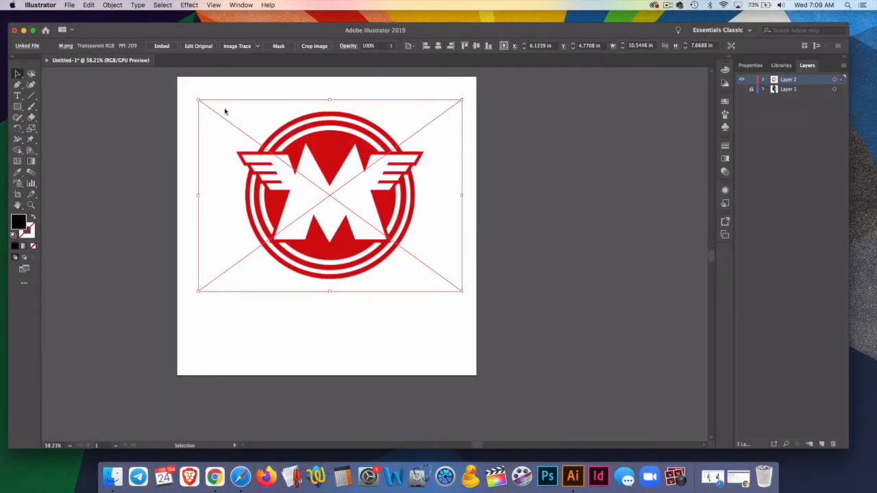
left_click(237, 46)
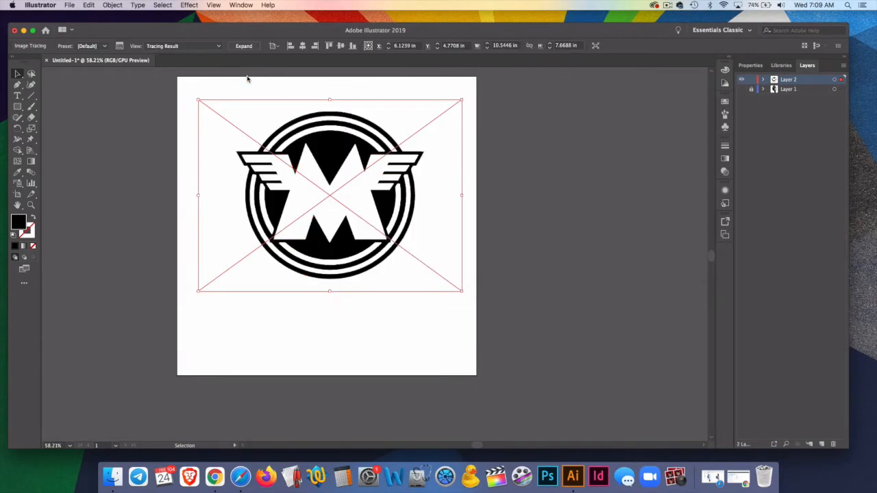
left_click(118, 83)
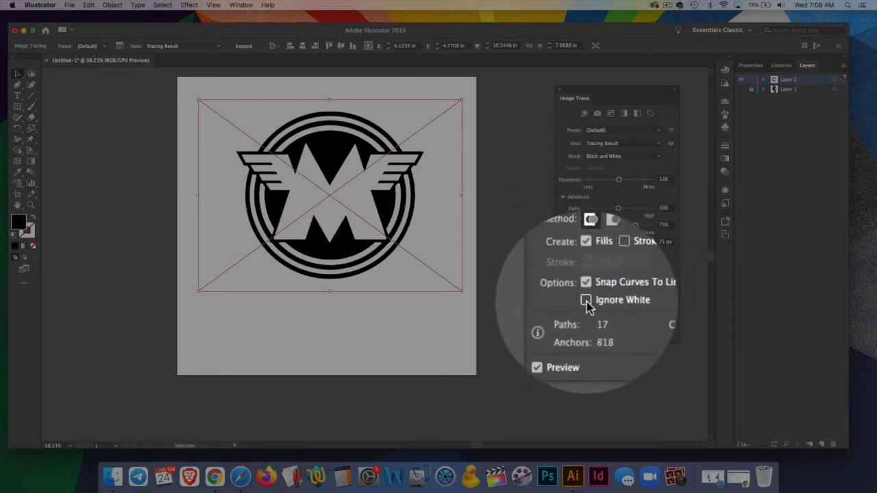
left_click(586, 301)
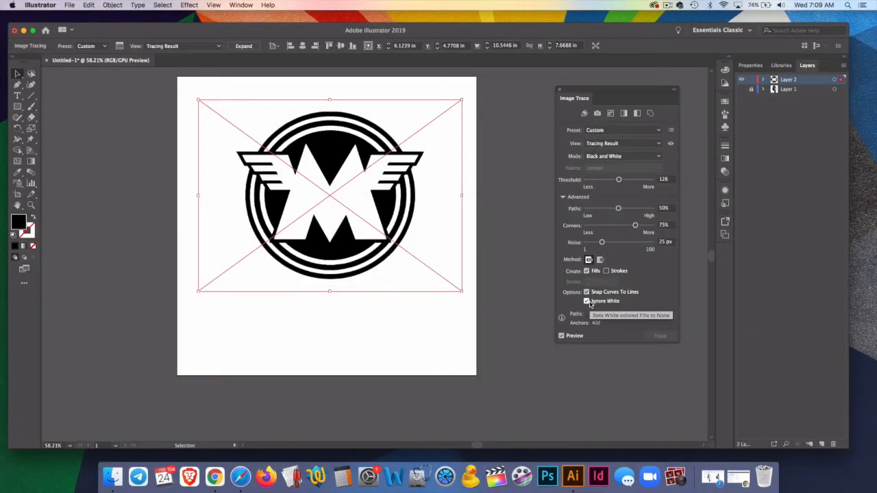
left_click_drag(618, 208, 641, 208)
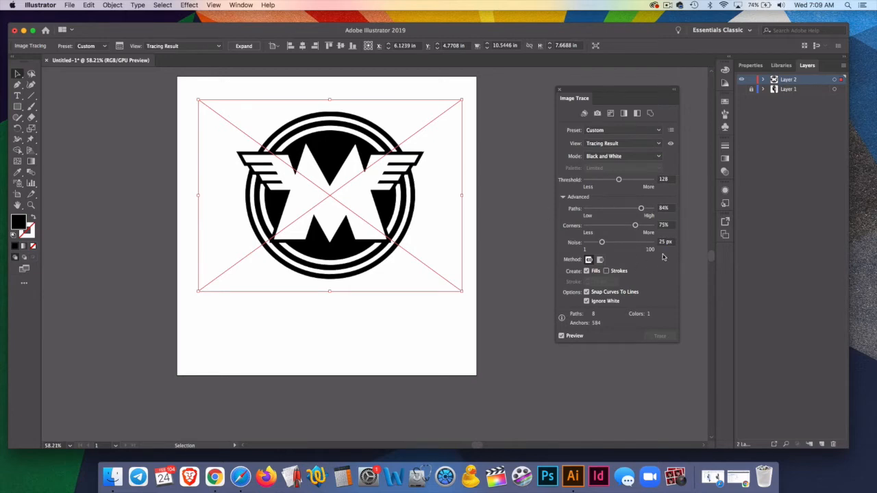
mouse_move(274, 118)
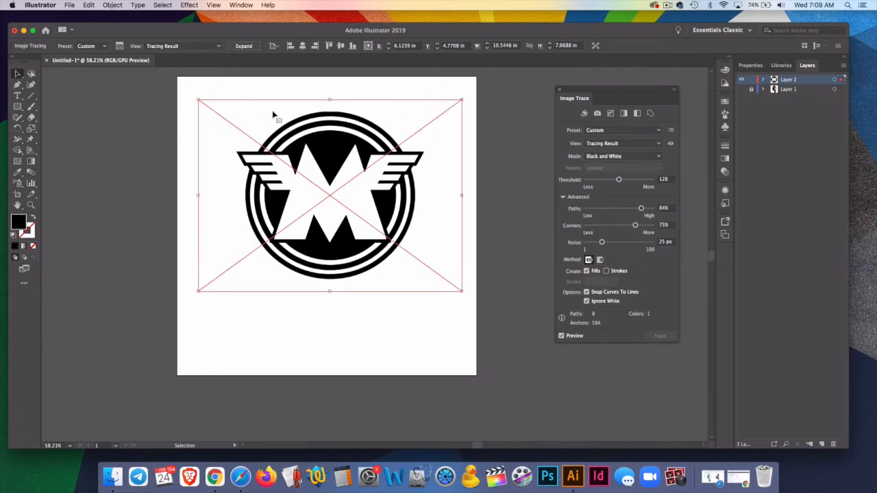
left_click(244, 45)
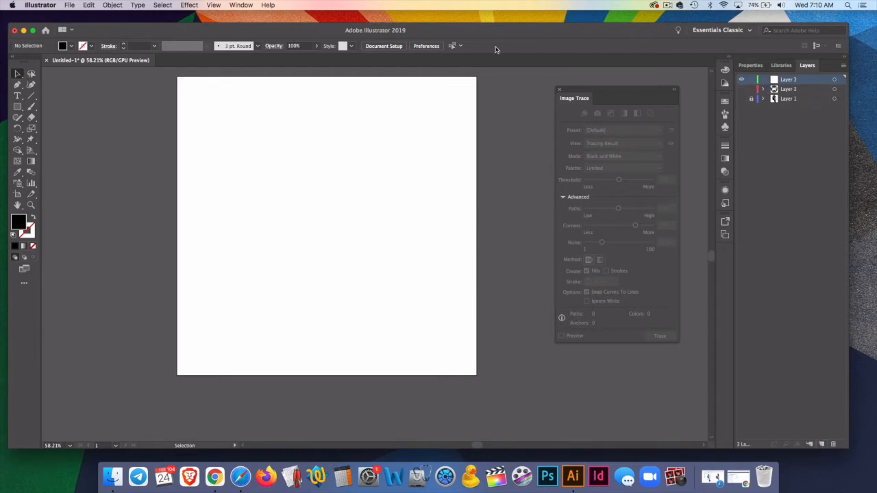
Step: Place the Yamaha JPEG onto the artboard
left_click(68, 6)
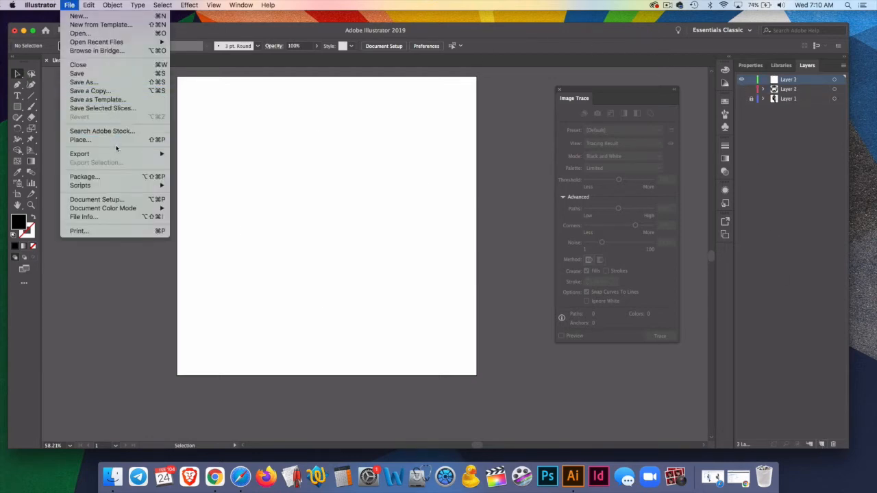
left_click(79, 140)
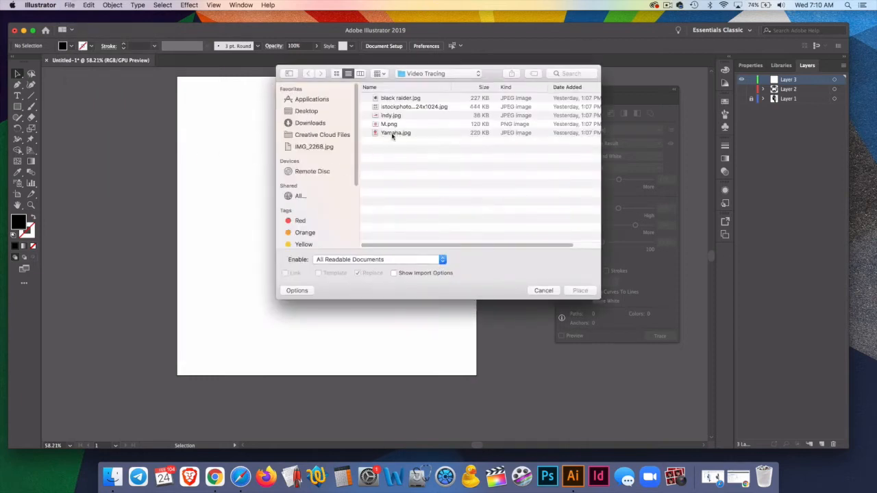
left_click(580, 291)
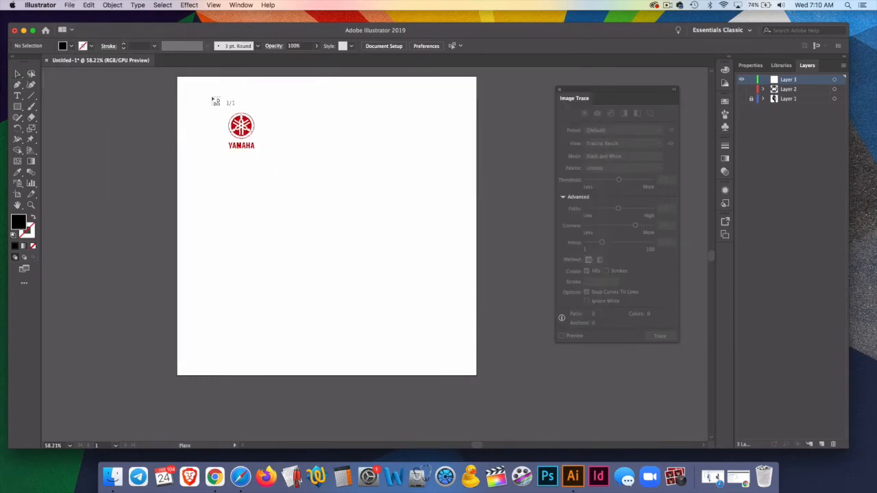
left_click(241, 126)
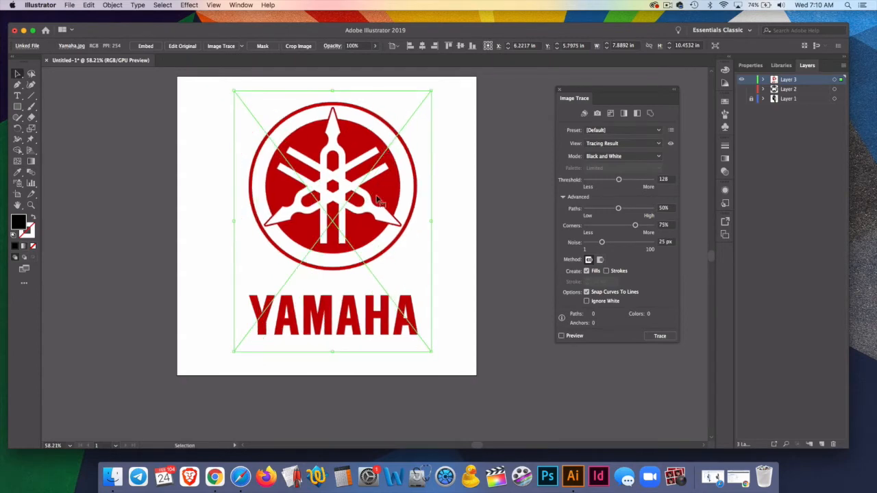
mouse_move(484, 230)
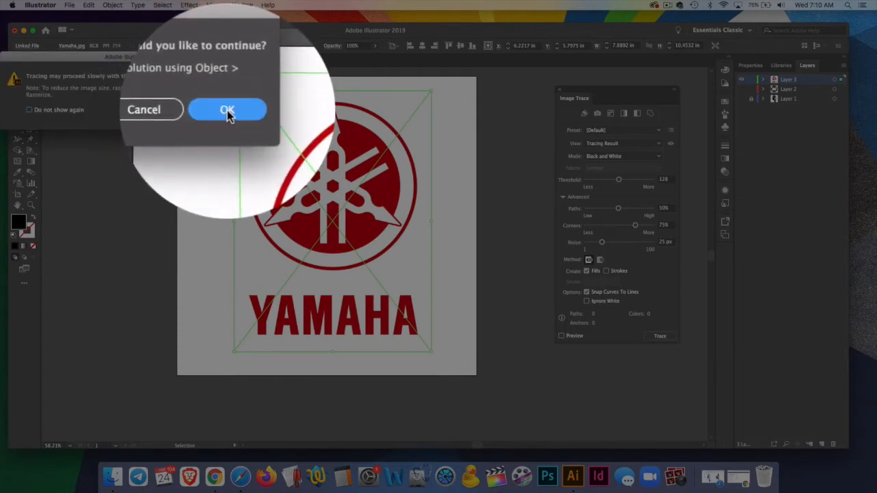
Step: Trace the Yamaha logo with lowered Paths and Ignore White, then expand it into paths
left_click(228, 110)
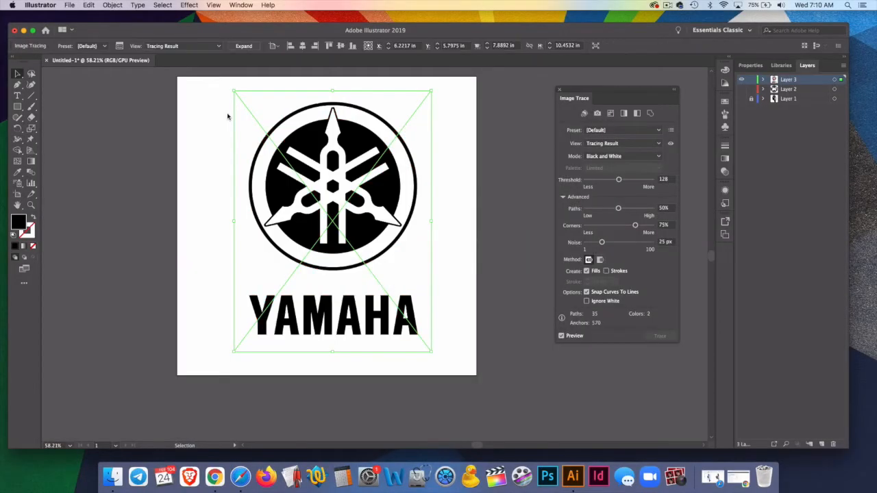
mouse_move(455, 247)
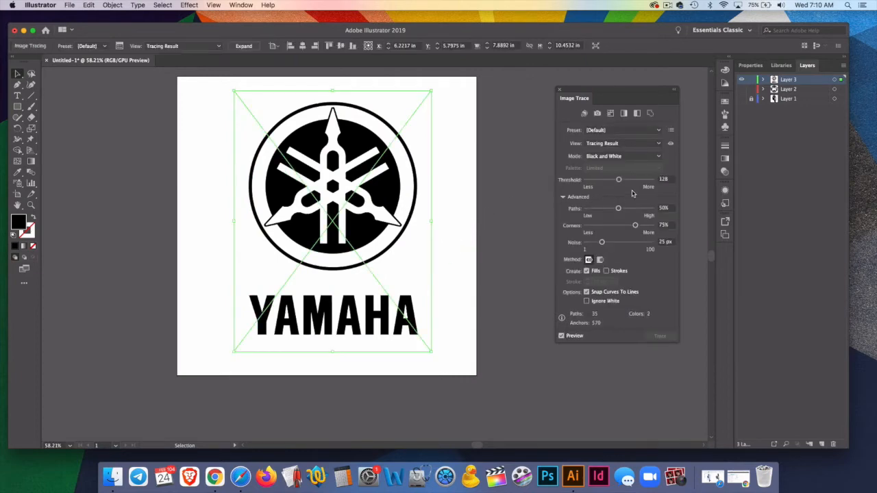
mouse_move(633, 211)
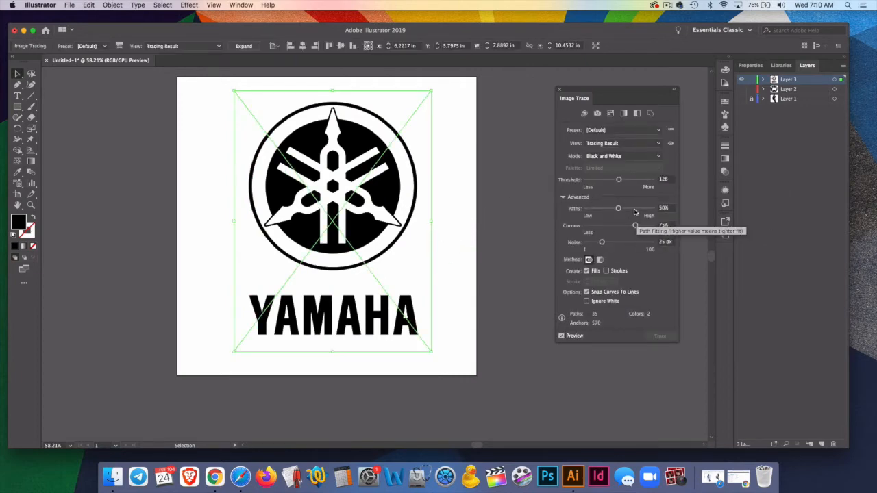
left_click_drag(618, 208, 636, 208)
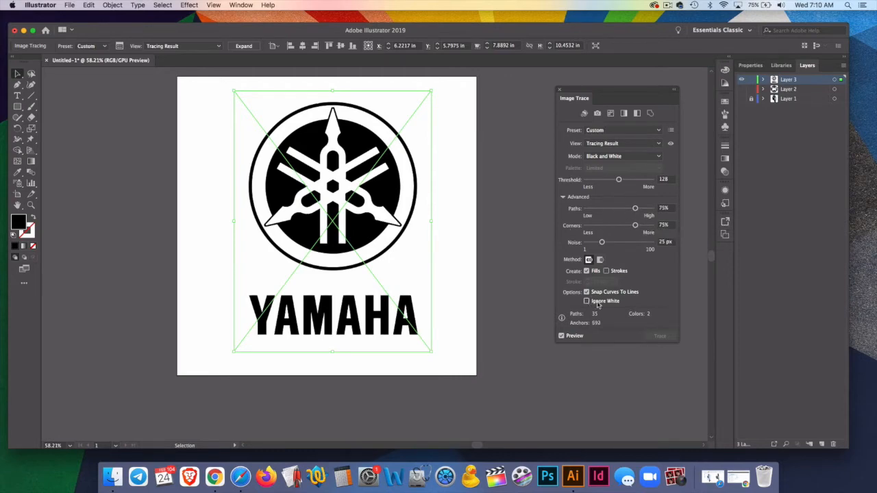
left_click(586, 301)
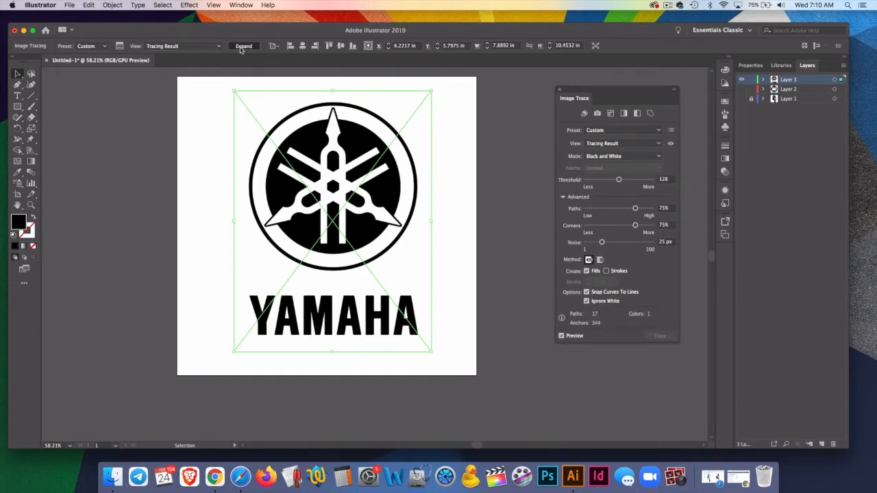
left_click(244, 45)
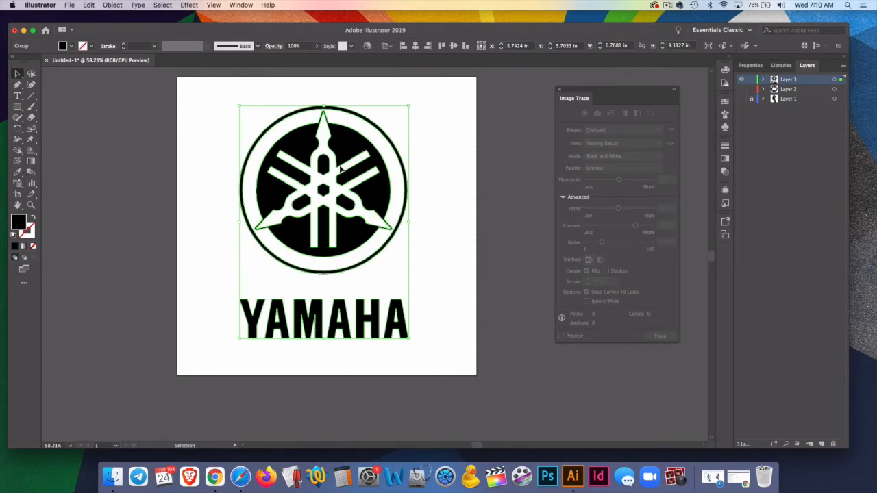
Step: Ungroup the expanded Yamaha artwork via Object > Ungroup and pull the emblem's inner shape free
left_click(382, 294)
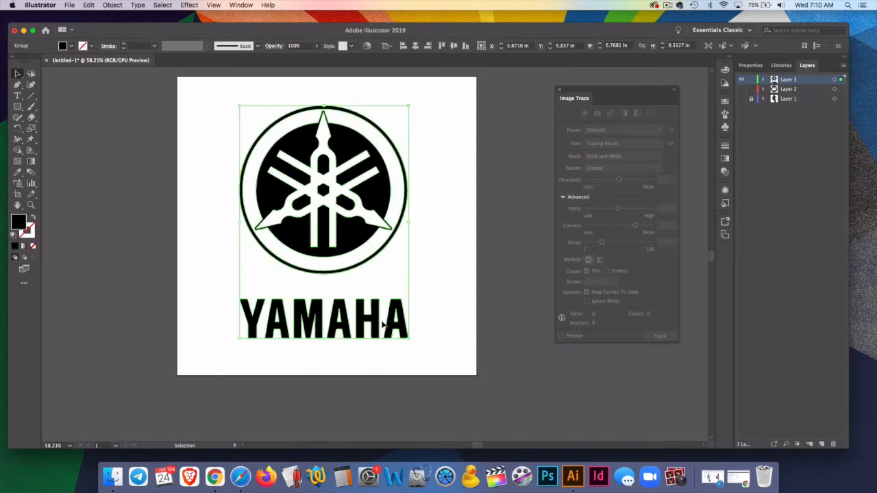
mouse_move(267, 274)
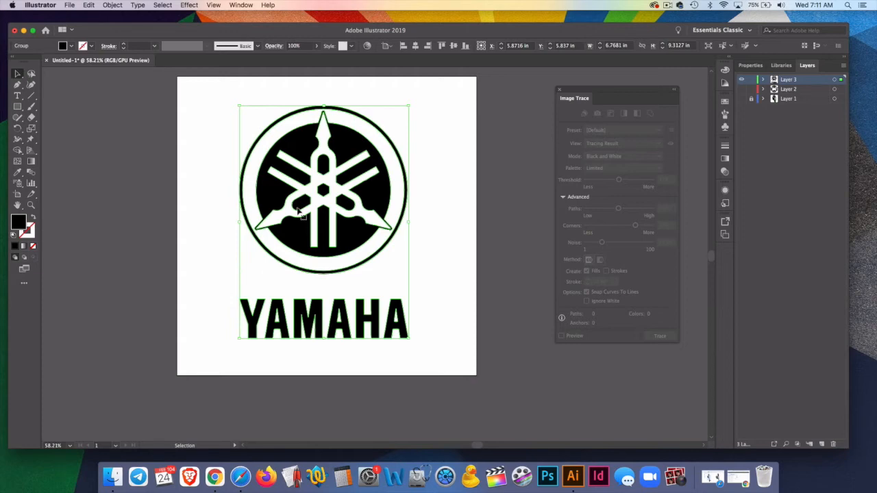
mouse_move(156, 81)
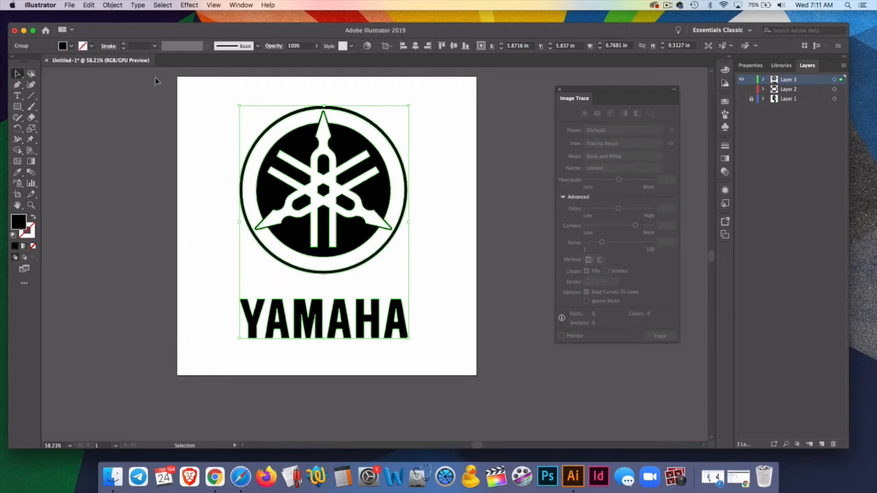
left_click(112, 6)
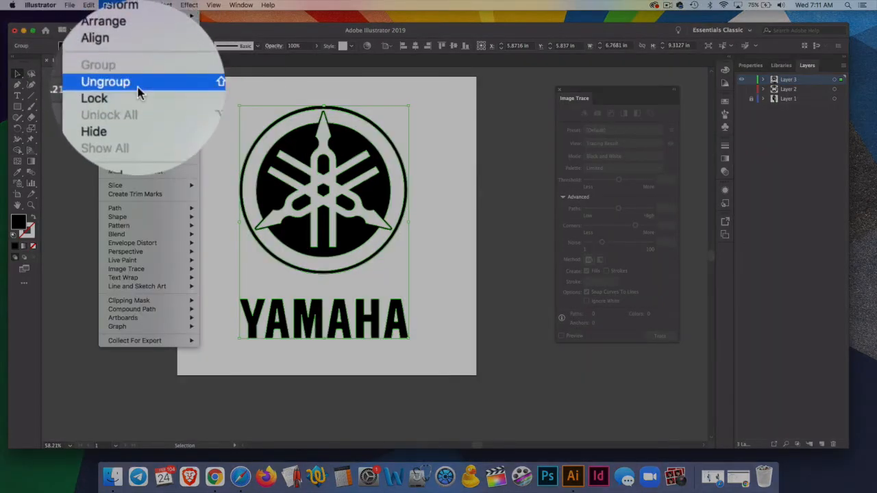
left_click(104, 82)
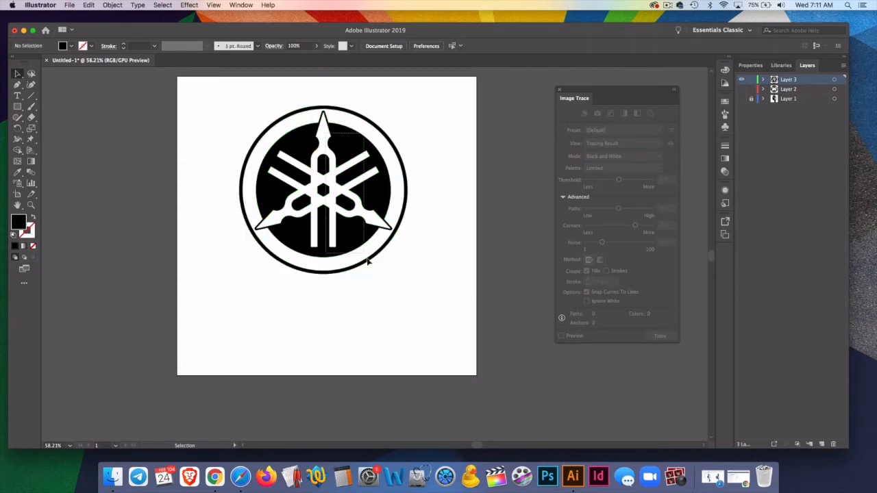
left_click(322, 192)
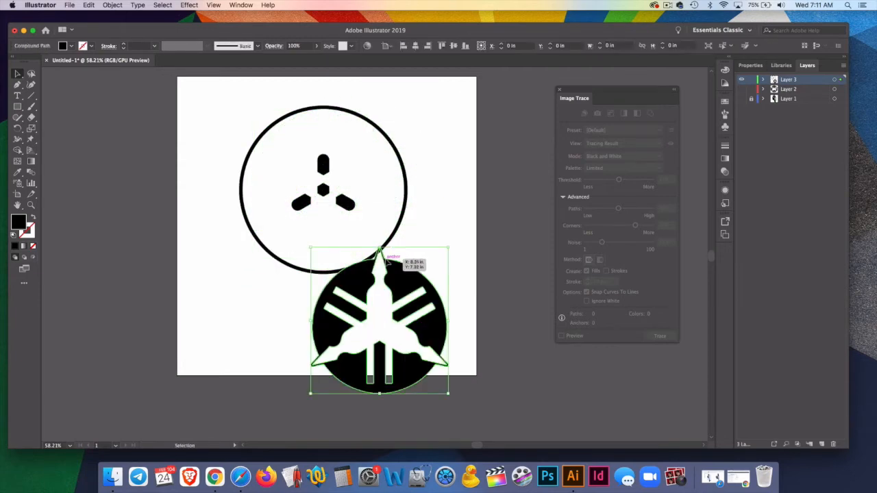
left_click_drag(380, 322, 323, 189)
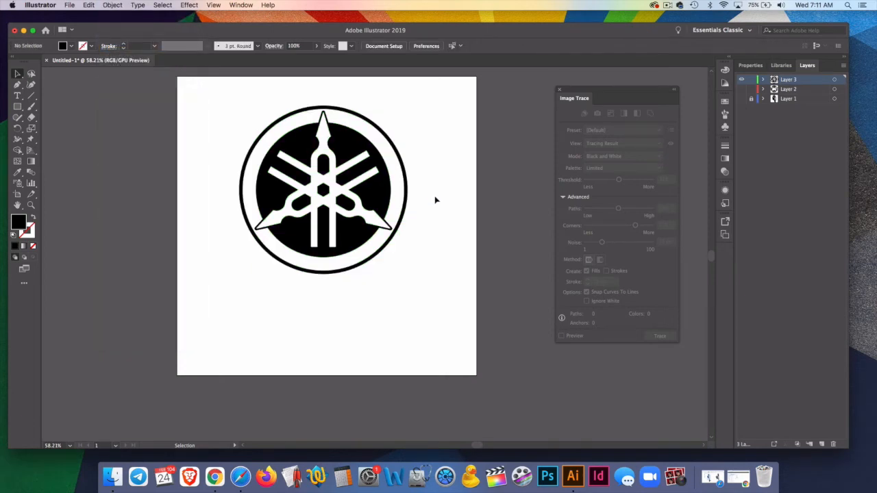
mouse_move(477, 219)
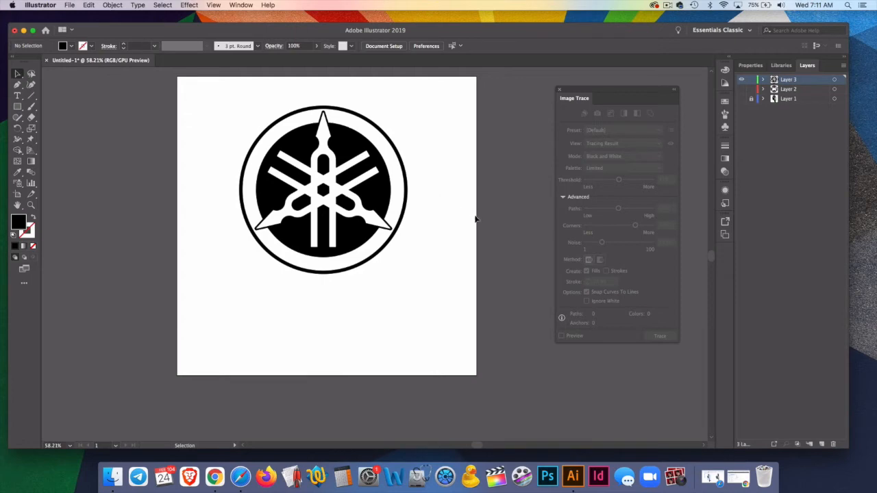
mouse_move(433, 274)
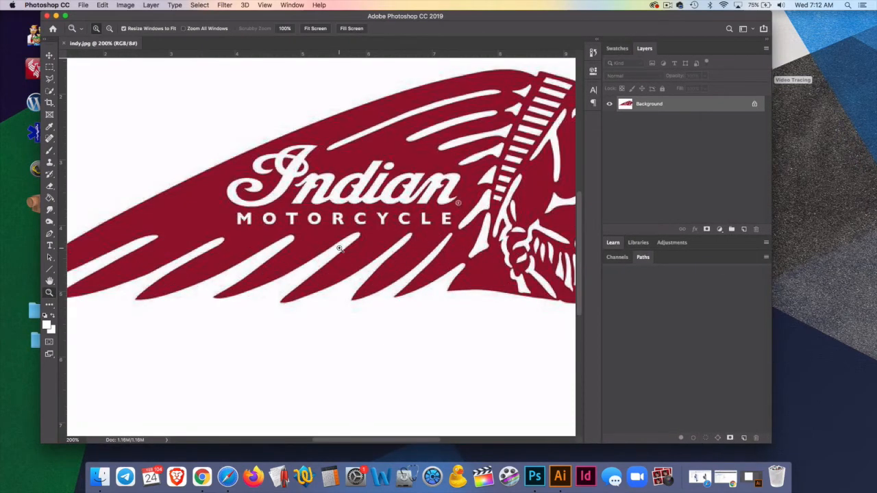
Step: Zoom in and paint over the Indian Motorcycle lettering with a white brush
left_click(340, 247)
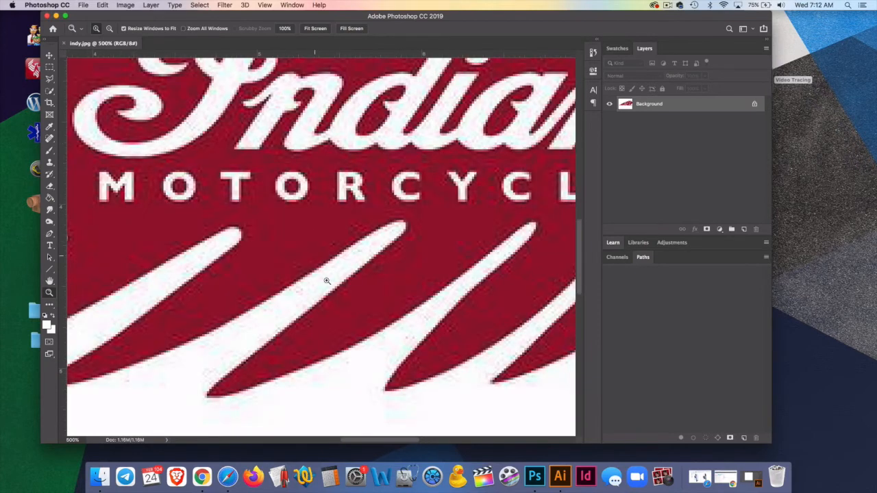
mouse_move(77, 307)
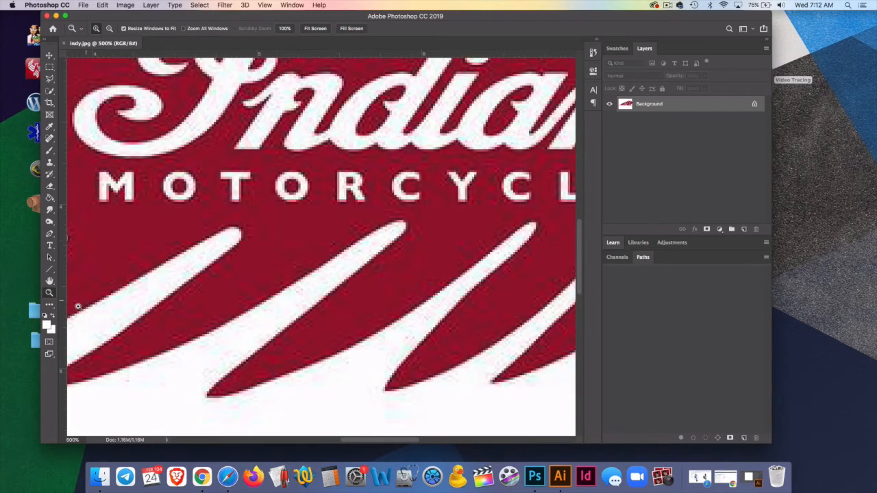
left_click(153, 295)
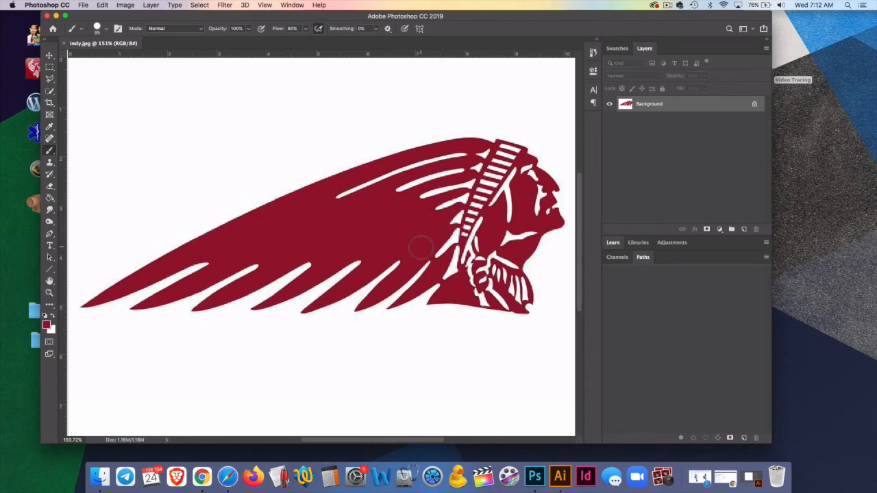
Step: Save the cleaned headdress image as my raider long.jpg in the Video Tracing folder
left_click(82, 6)
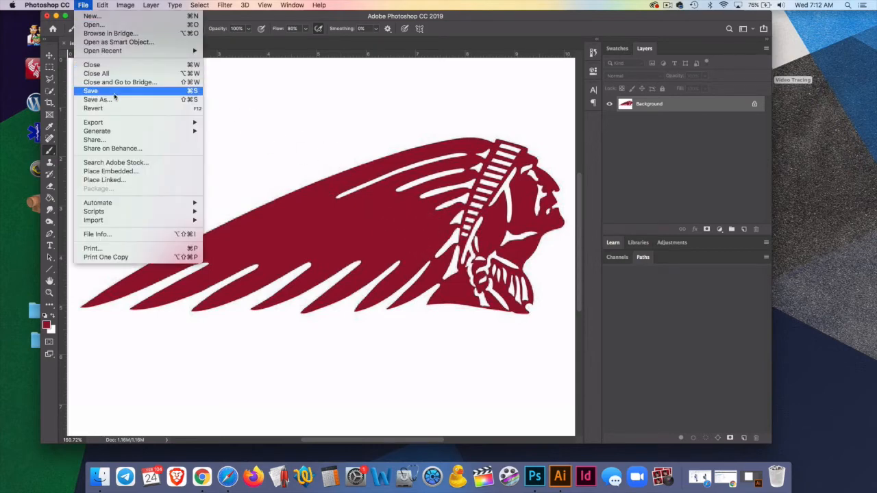
left_click(98, 99)
type("my raider long.jpg")
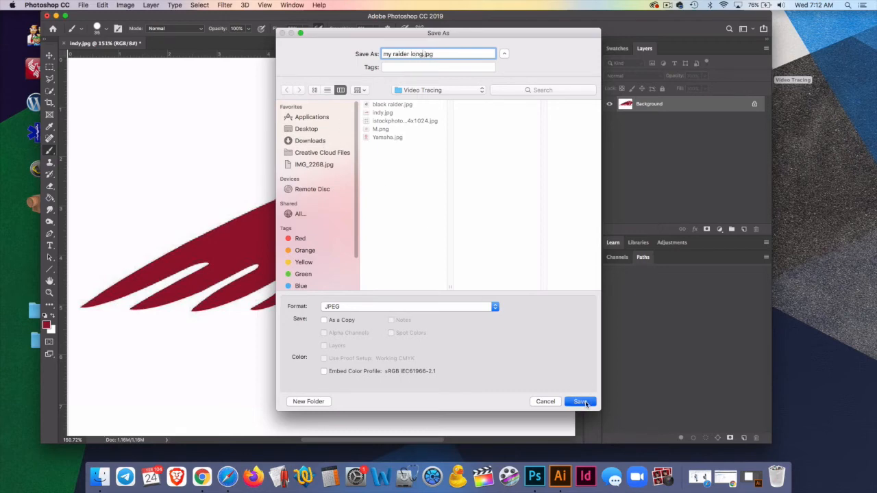
left_click(579, 402)
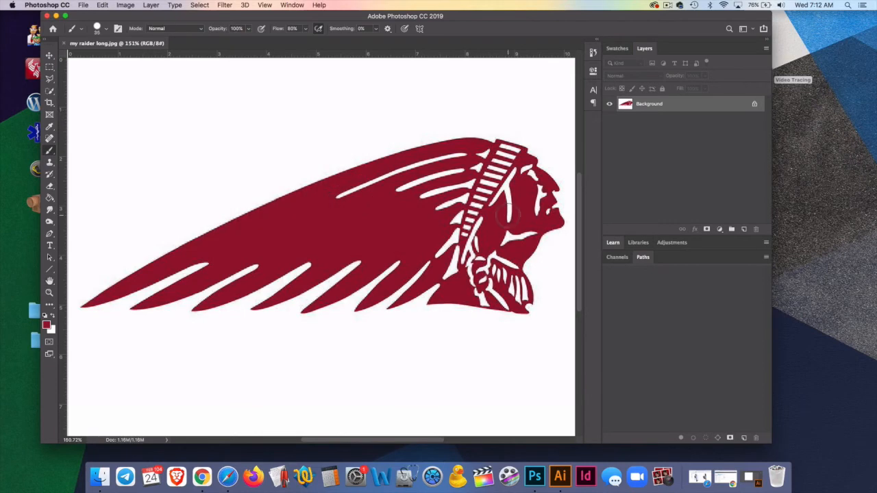
Step: Place my raider long.jpg as a linked image and drop it onto the artboard
left_click(569, 477)
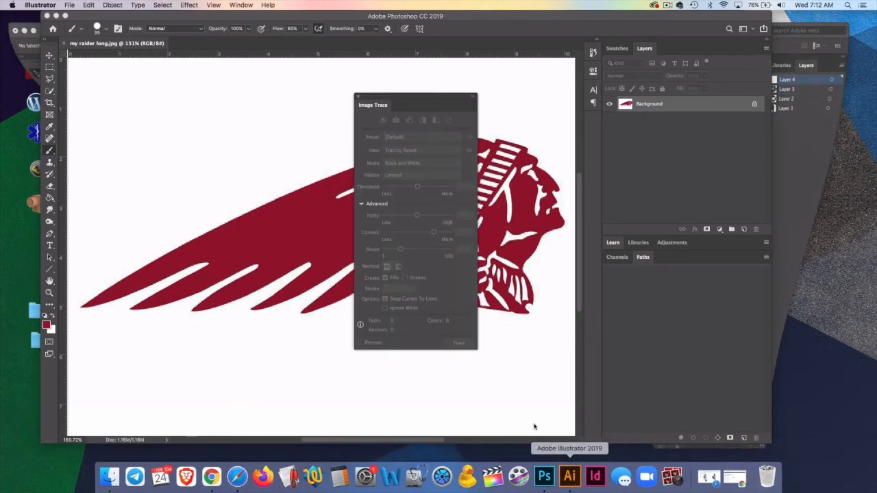
left_click(68, 5)
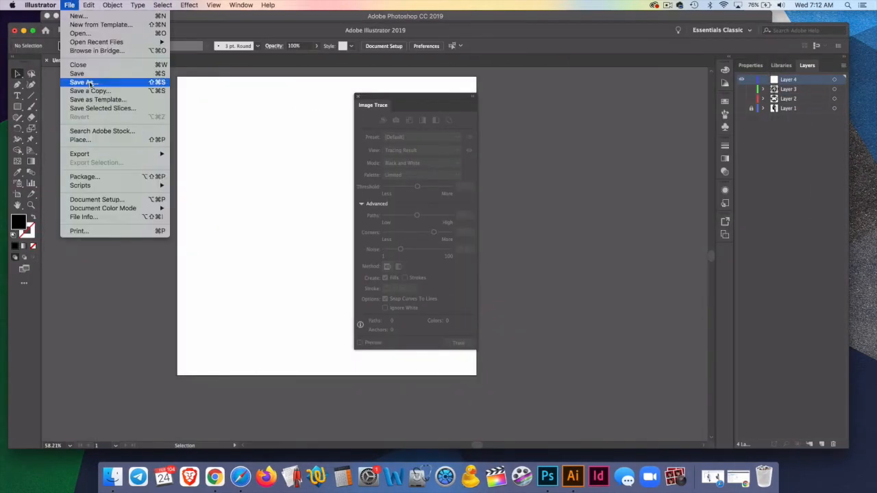
left_click(79, 140)
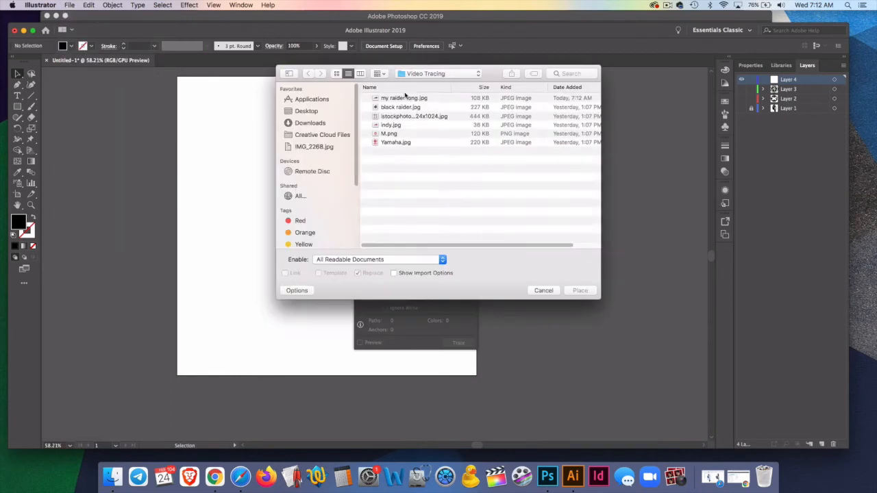
left_click(403, 97)
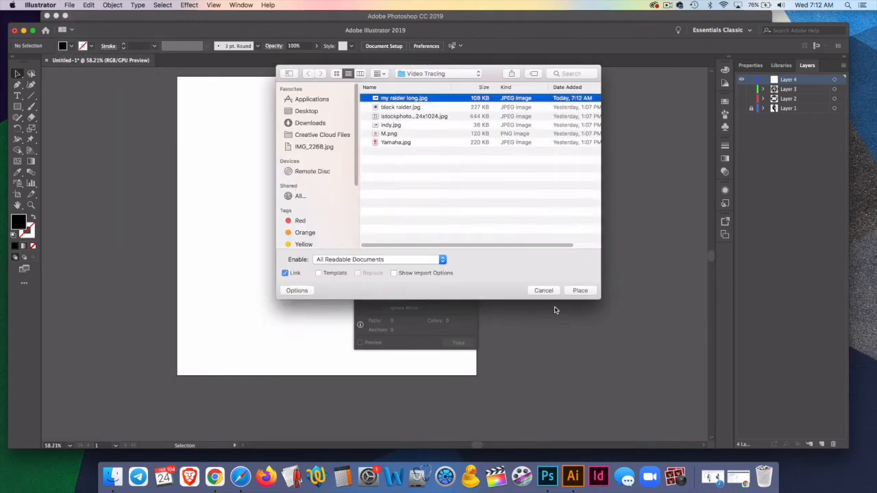
left_click(580, 290)
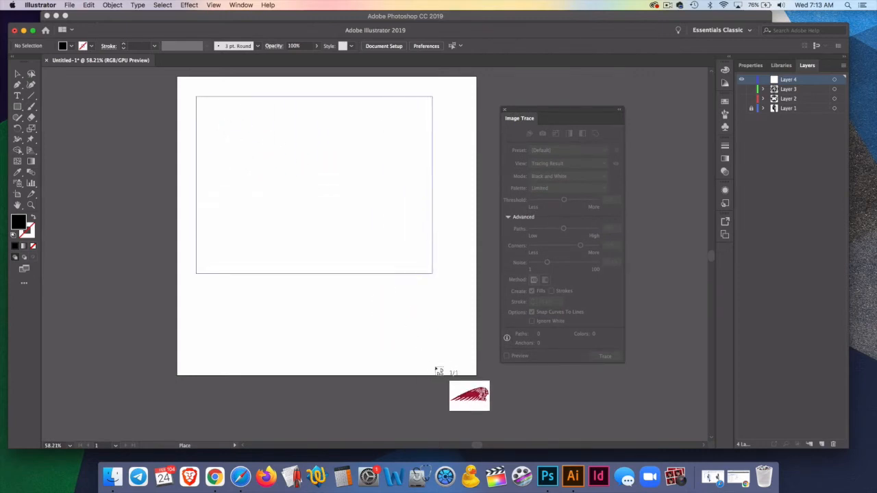
left_click(326, 192)
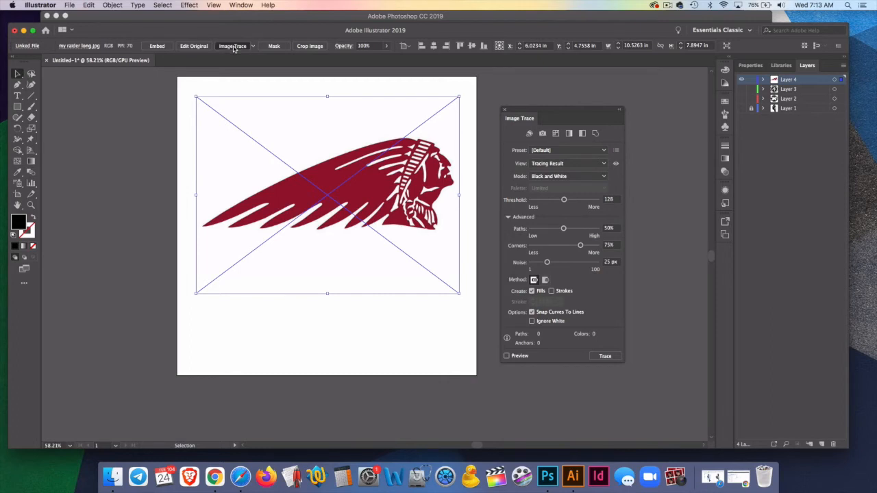
Step: Trace the headdress logo to black and white and raise the Paths detail
left_click(507, 356)
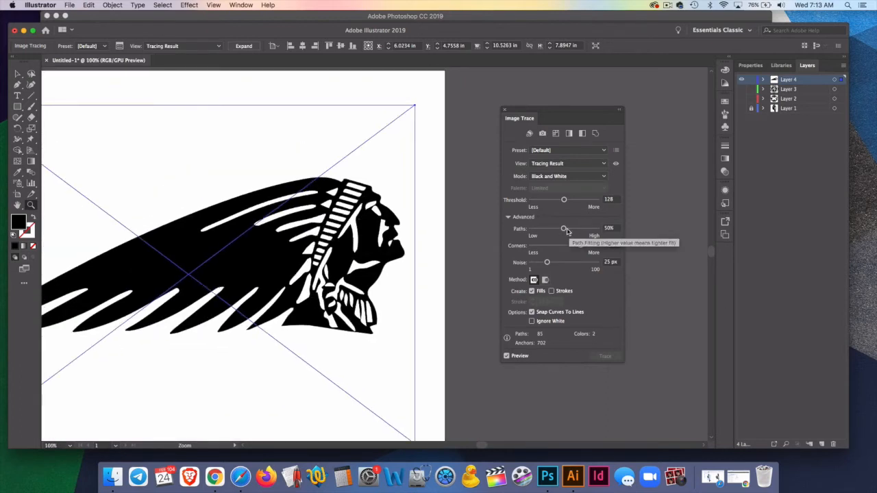
left_click_drag(564, 227, 591, 227)
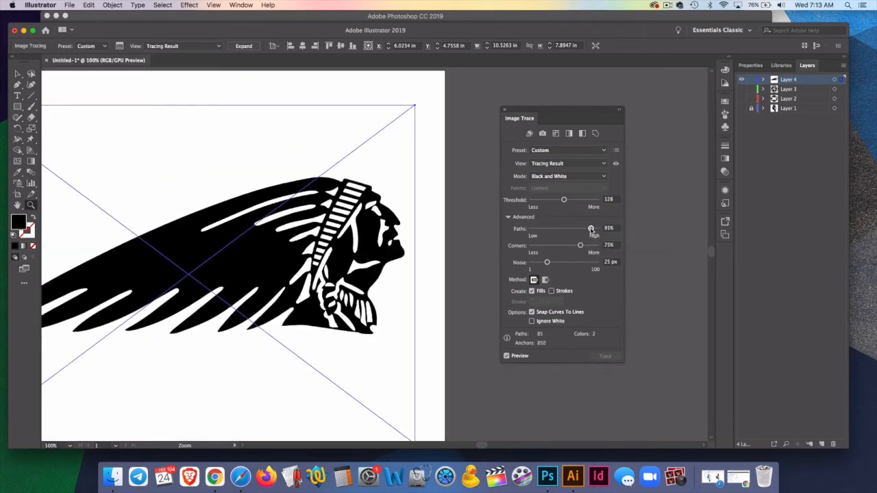
left_click_drag(590, 228, 595, 228)
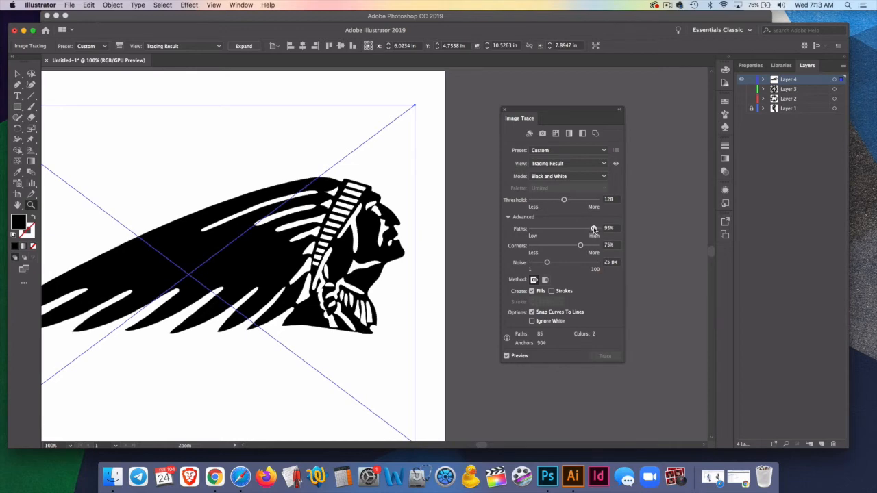
left_click_drag(593, 227, 595, 228)
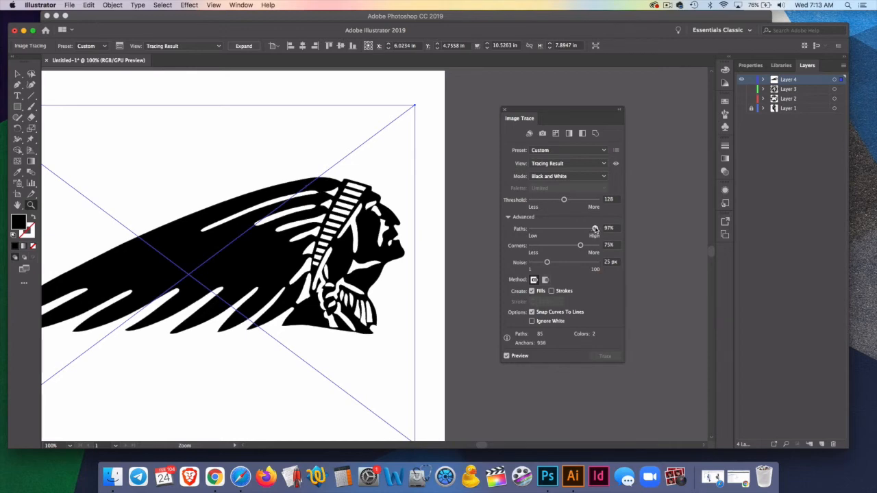
left_click_drag(595, 227, 595, 228)
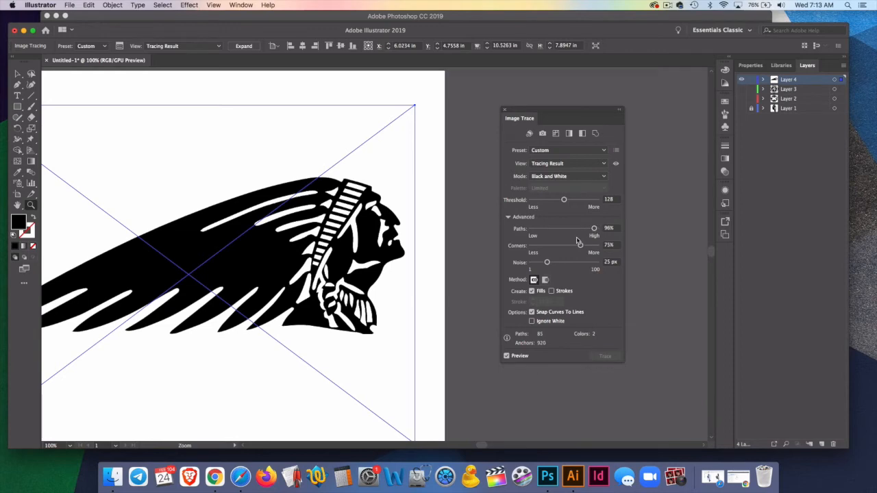
mouse_move(581, 245)
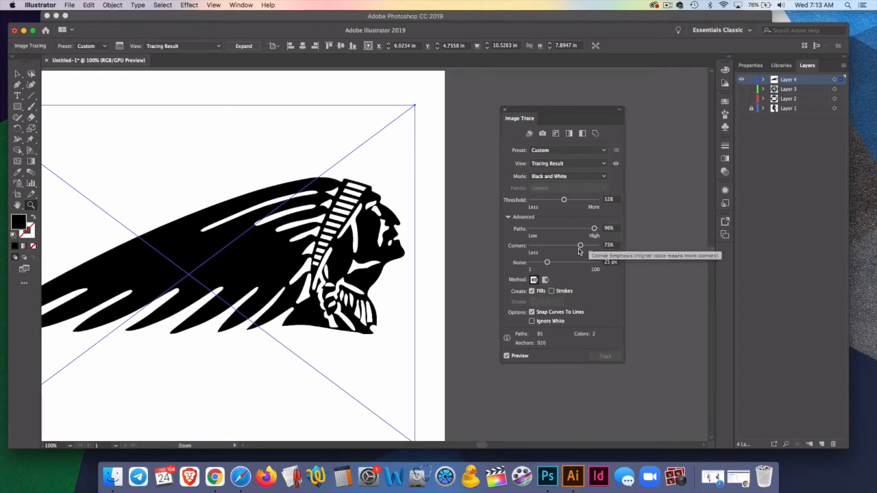
Step: Retune the Corners and Noise sliders and set the trace to Ignore White
left_click_drag(581, 245, 590, 245)
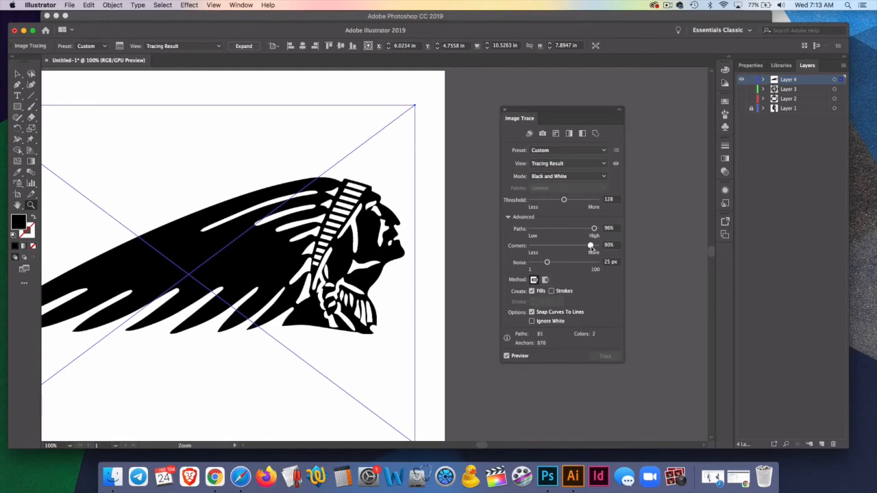
left_click_drag(591, 246, 537, 245)
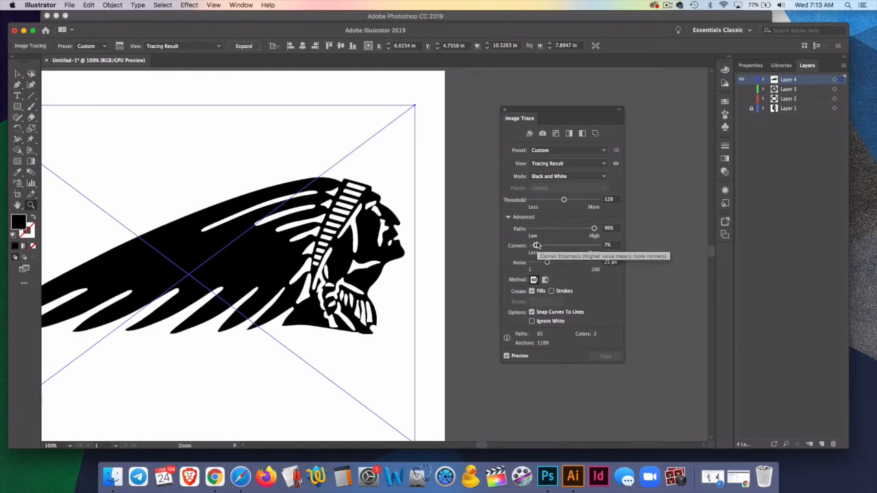
left_click_drag(537, 245, 582, 245)
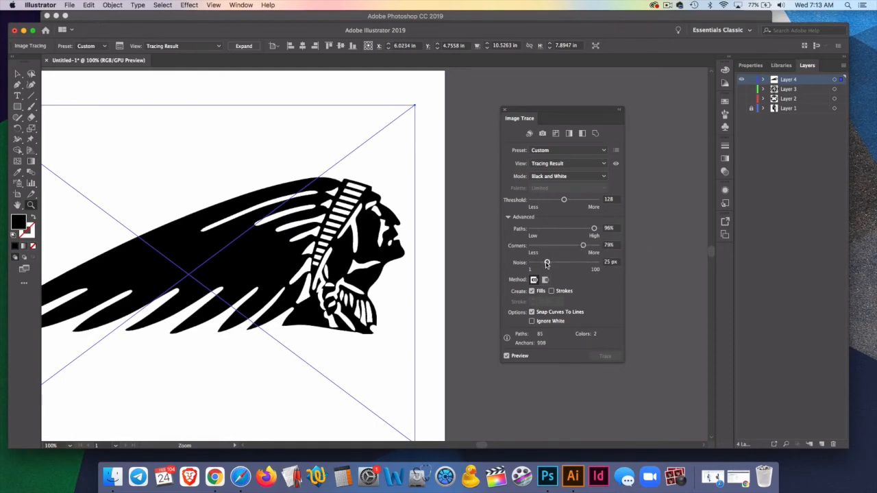
left_click_drag(545, 263, 578, 263)
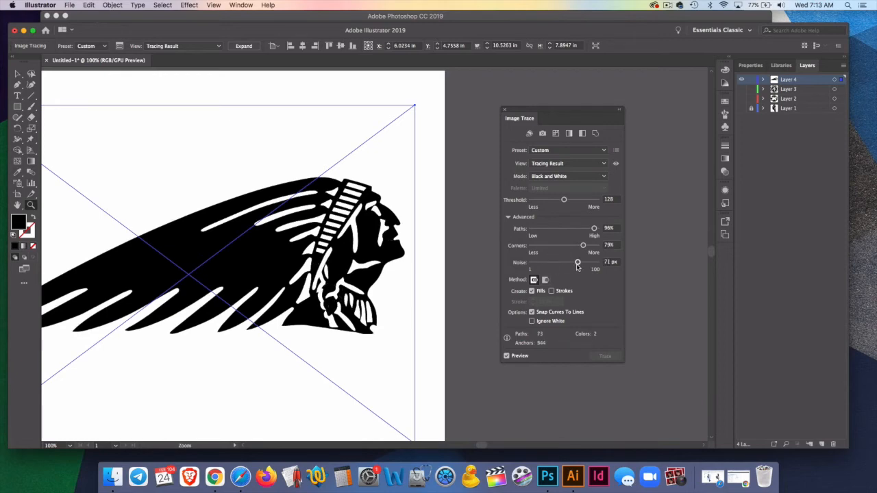
left_click_drag(578, 263, 595, 263)
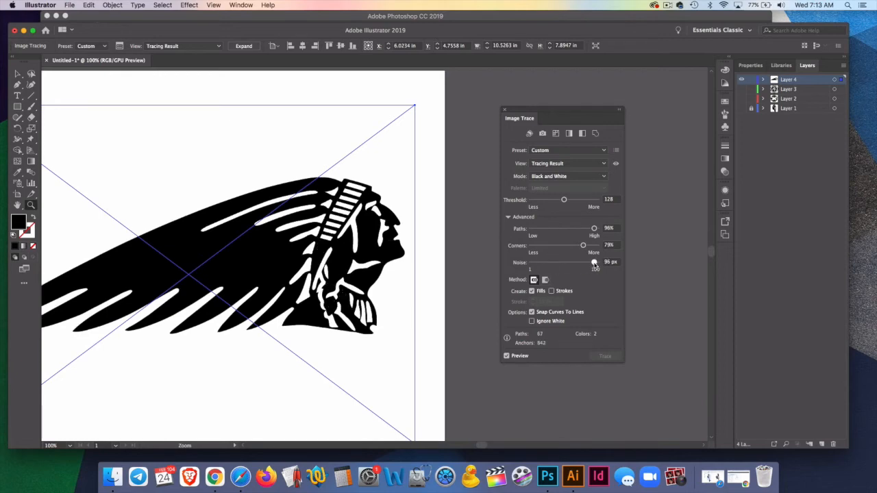
left_click_drag(594, 263, 533, 263)
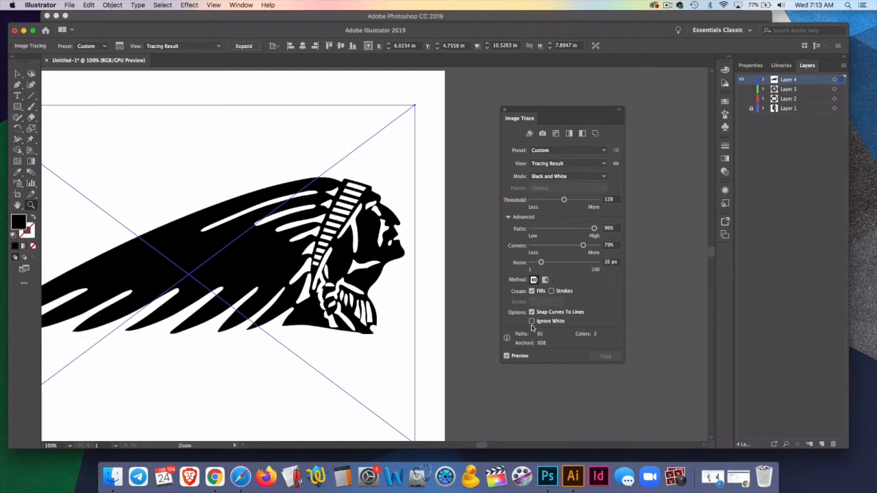
left_click(532, 320)
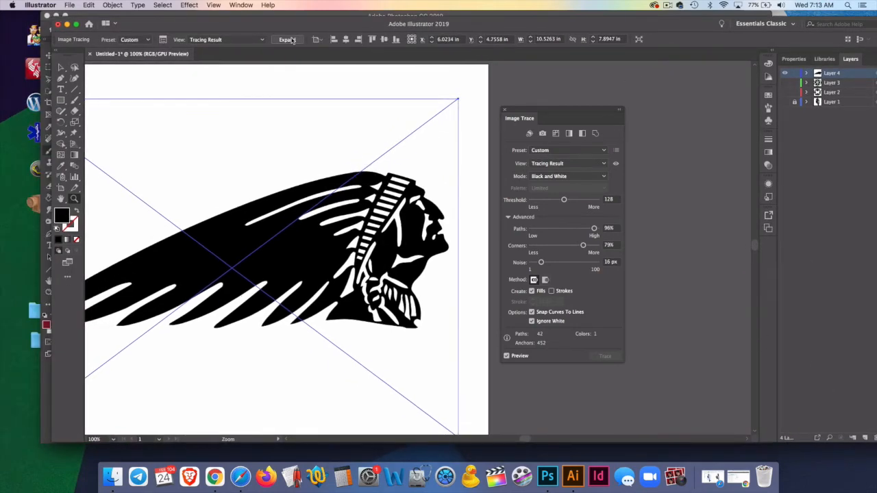
Step: Expand the trace and export it as a JPEG named my raider vector
left_click(69, 5)
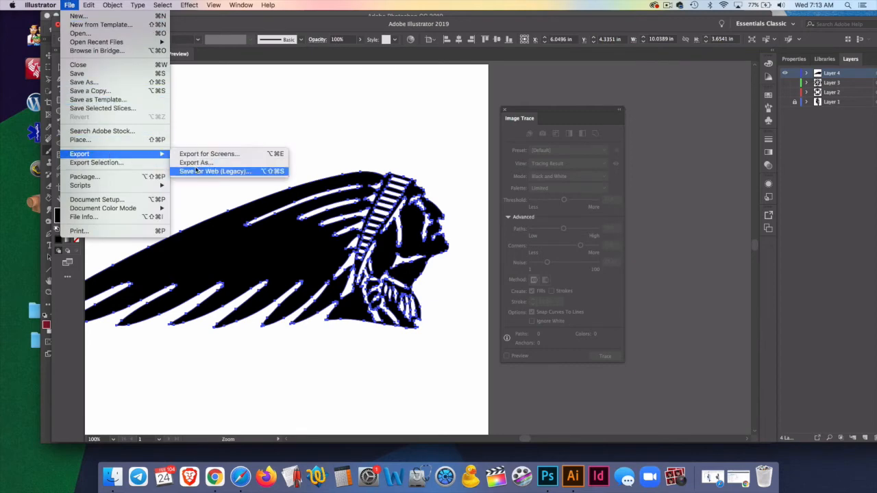
left_click(196, 162)
type("my radier va.png")
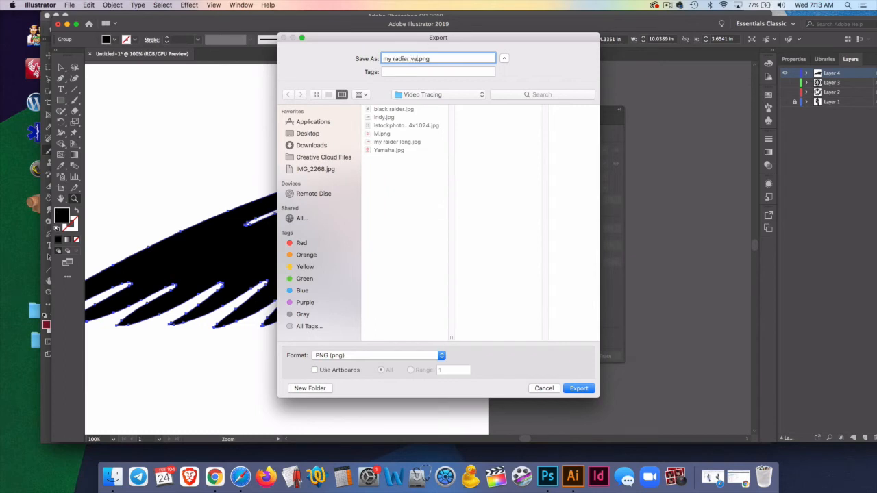
type("vector")
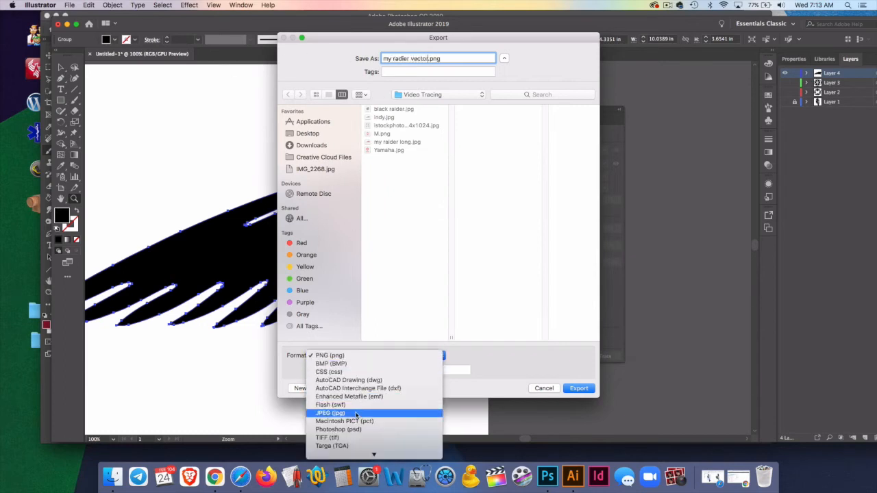
left_click(331, 413)
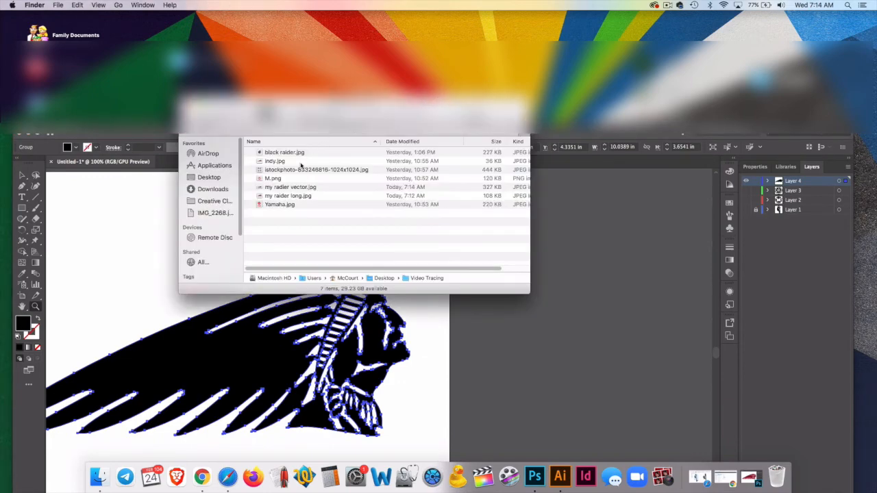
Step: Open the istockphoto four-logo image with Adobe Photoshop CC 2019
right_click(318, 170)
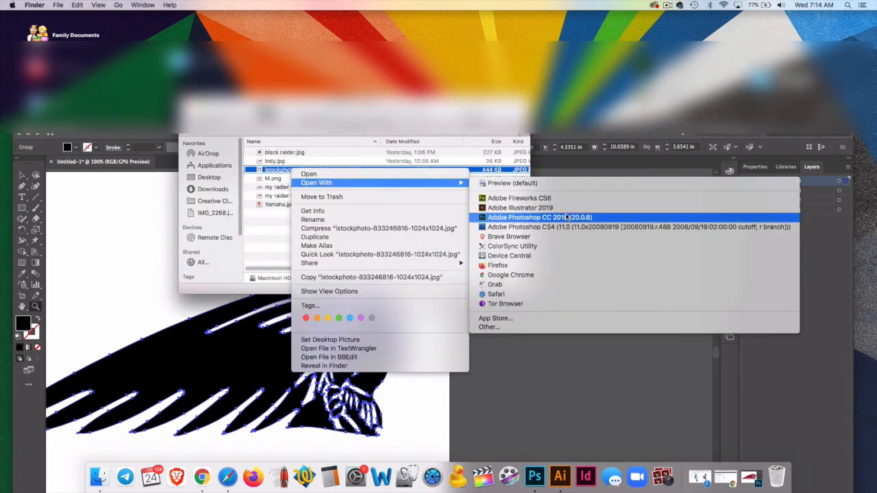
left_click(540, 216)
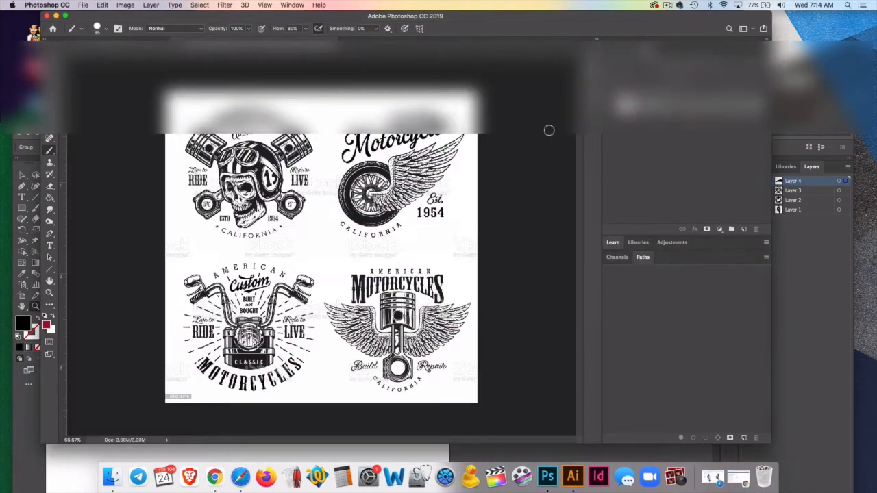
mouse_move(107, 264)
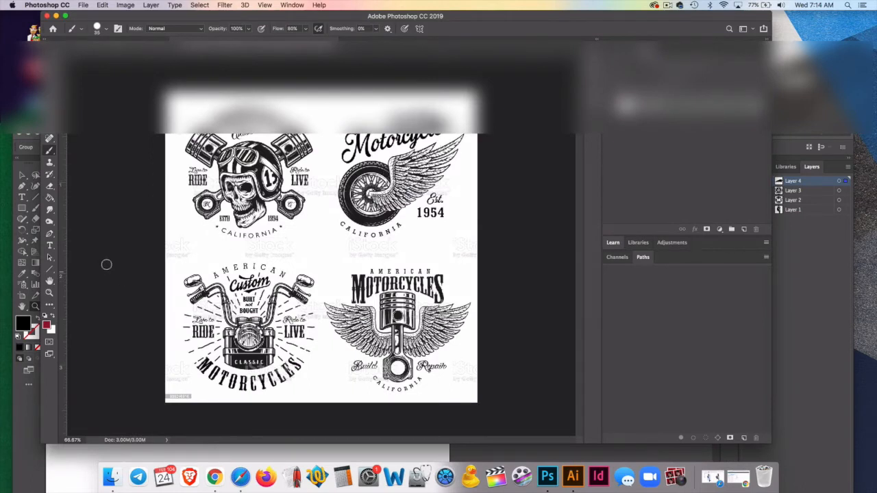
mouse_move(298, 132)
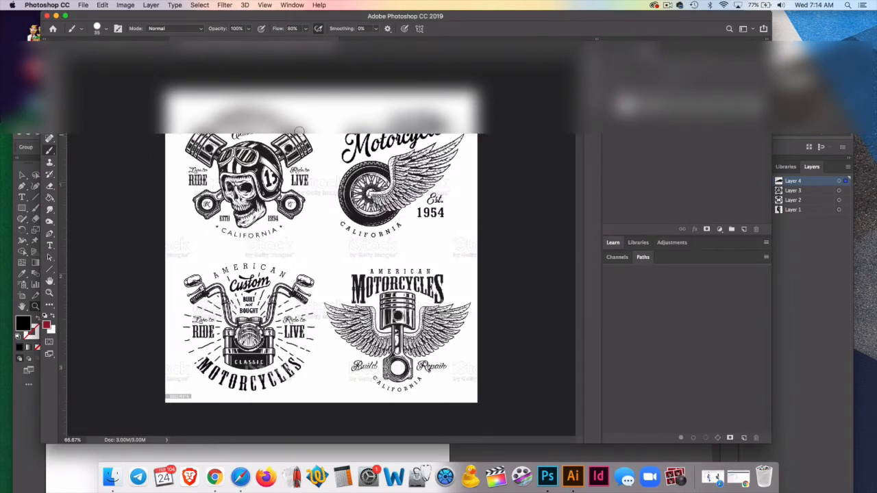
mouse_move(58, 167)
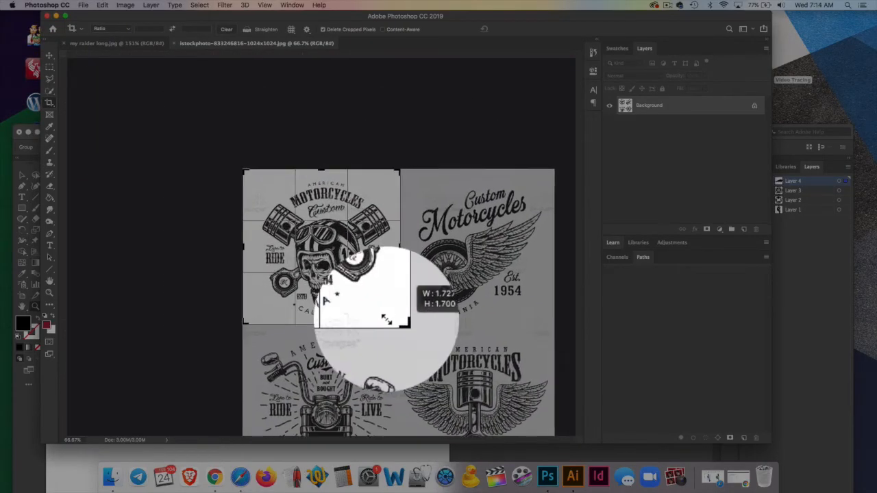
Step: Commit the crop to the top-left skull-with-pistons logo
key("Return")
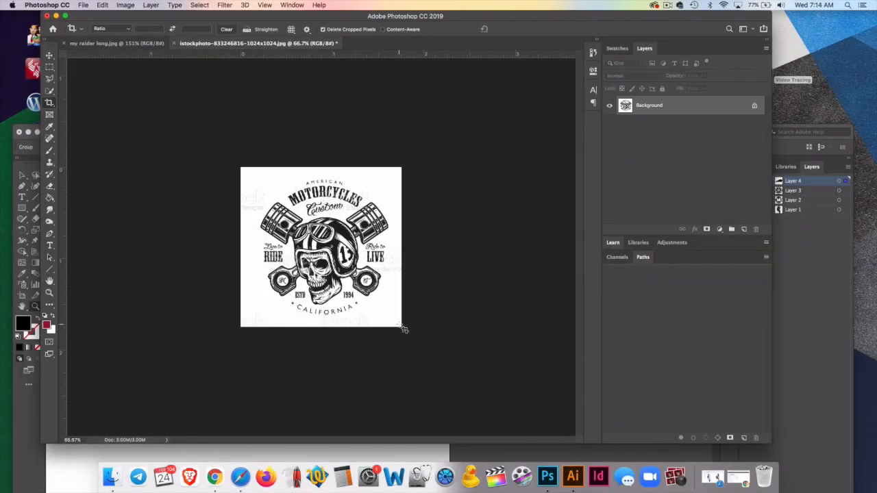
left_click(50, 307)
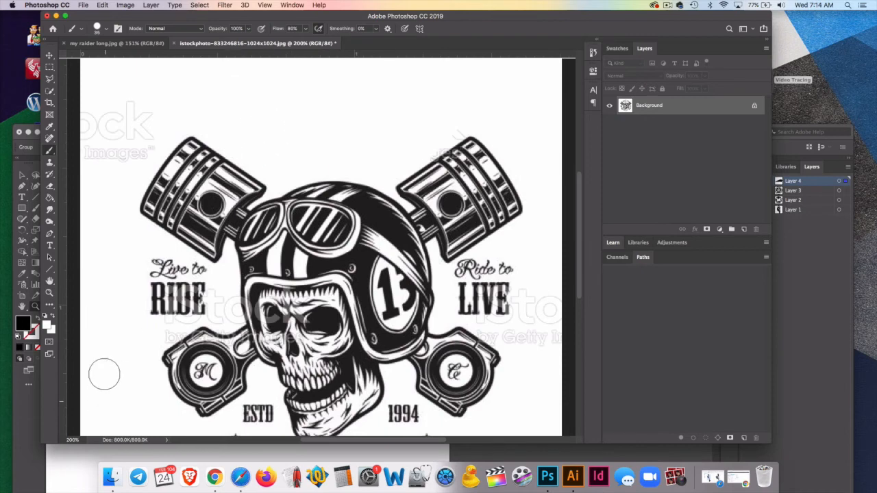
Step: Paint out the Live to Ride, ESTD 1994 and initials lettering with a white brush
left_click_drag(104, 374, 176, 304)
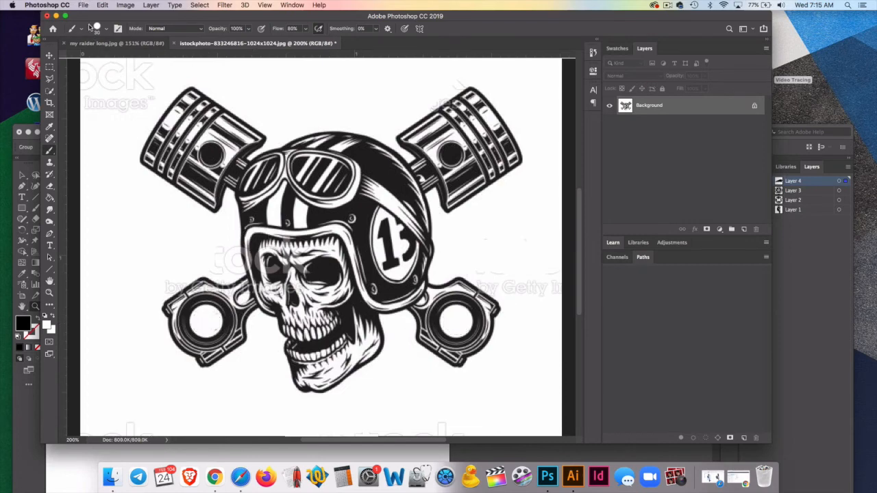
left_click(82, 6)
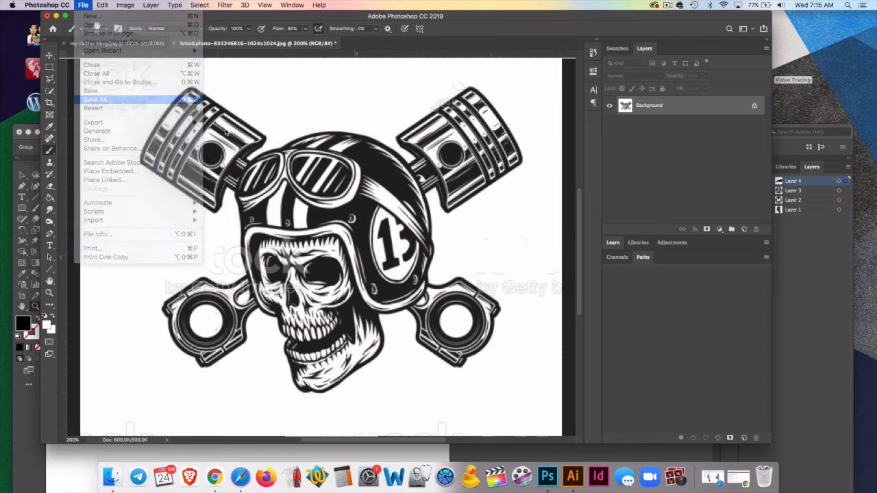
Step: Save the cleaned skull logo as a JPEG named my skull 13
left_click(96, 99)
type("my skull 13.jpg")
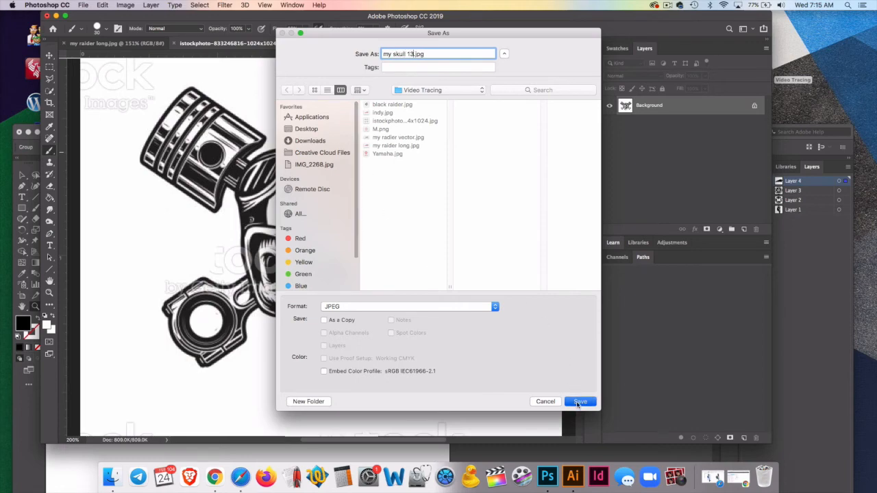
left_click(580, 401)
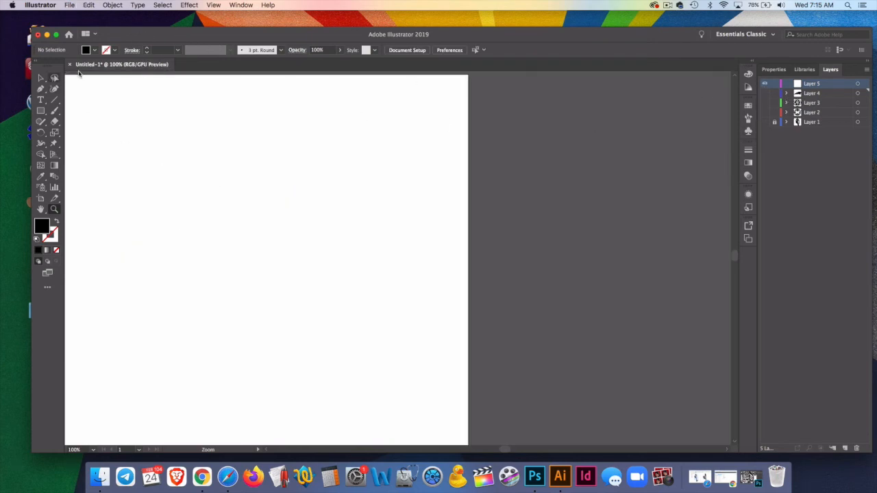
Step: Place the my skull 13 JPG on the fitted artboard and run Image Trace on it
left_click(69, 6)
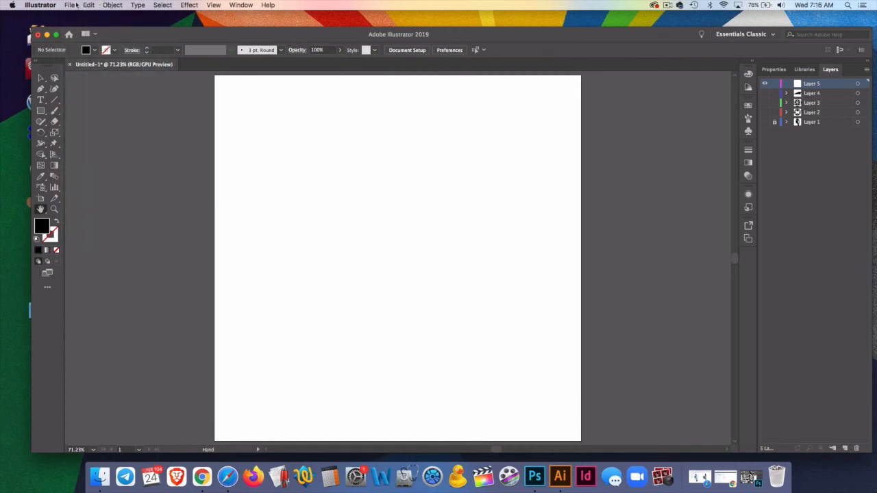
left_click(68, 6)
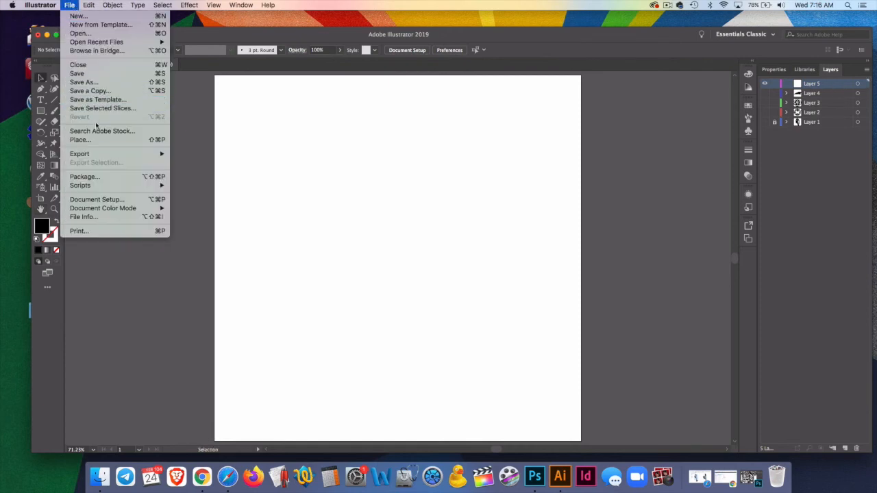
left_click(80, 140)
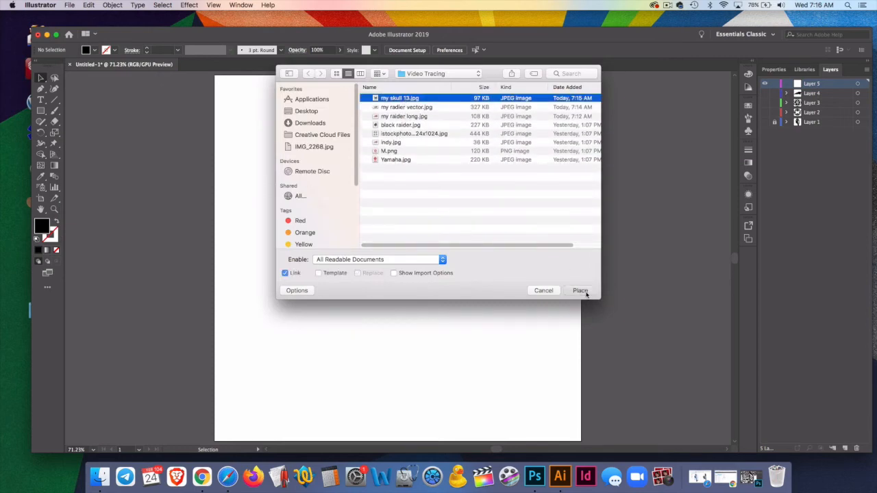
left_click(579, 290)
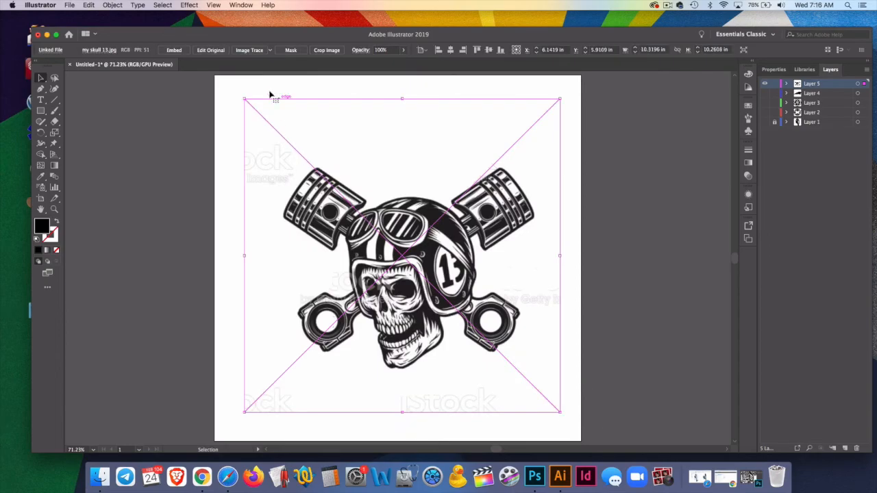
left_click(250, 49)
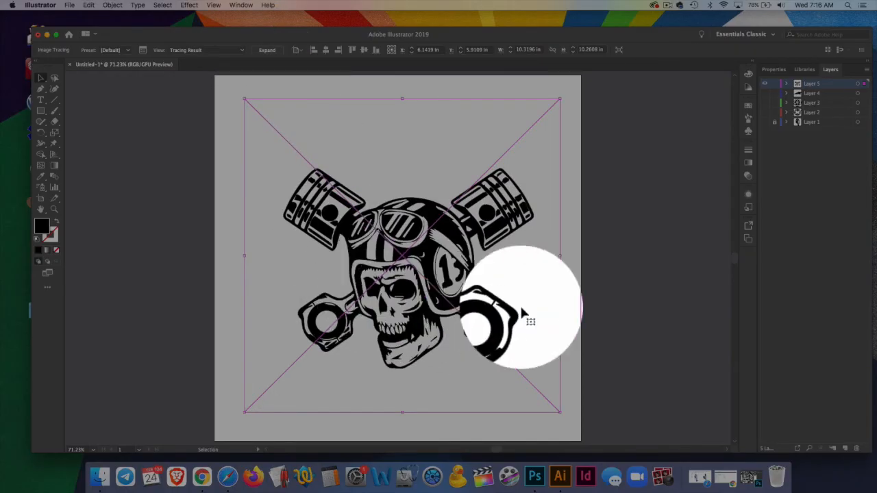
Step: Show the Image Trace panel with its Advanced options for the skull trace
left_click(143, 49)
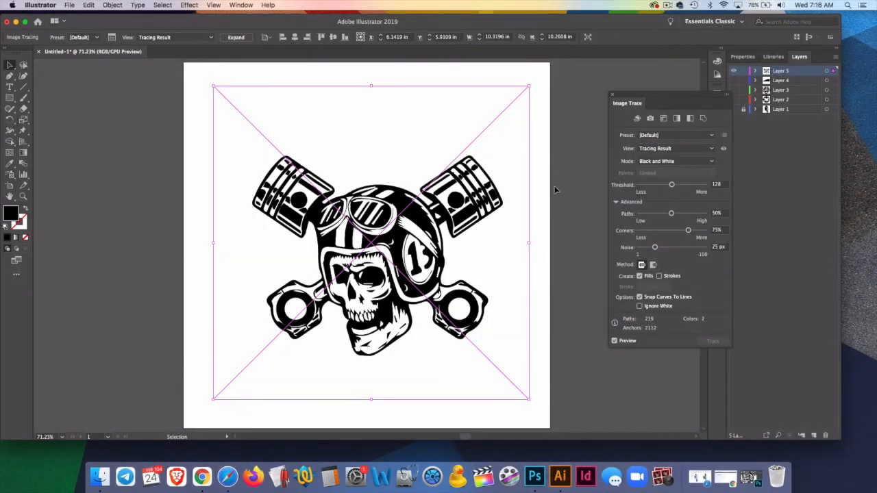
mouse_move(373, 279)
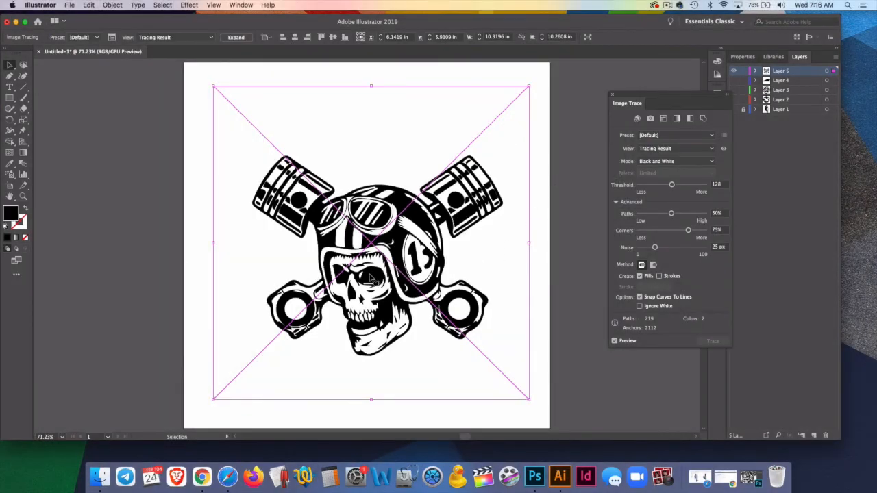
mouse_move(455, 257)
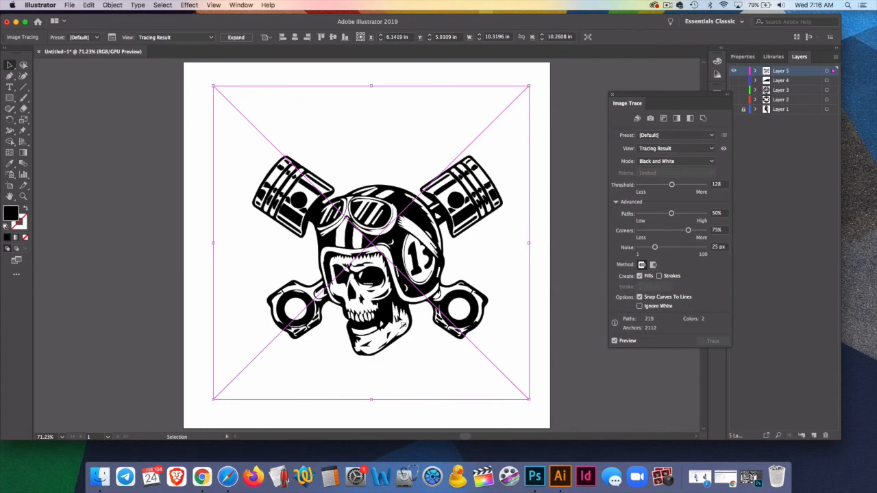
mouse_move(397, 318)
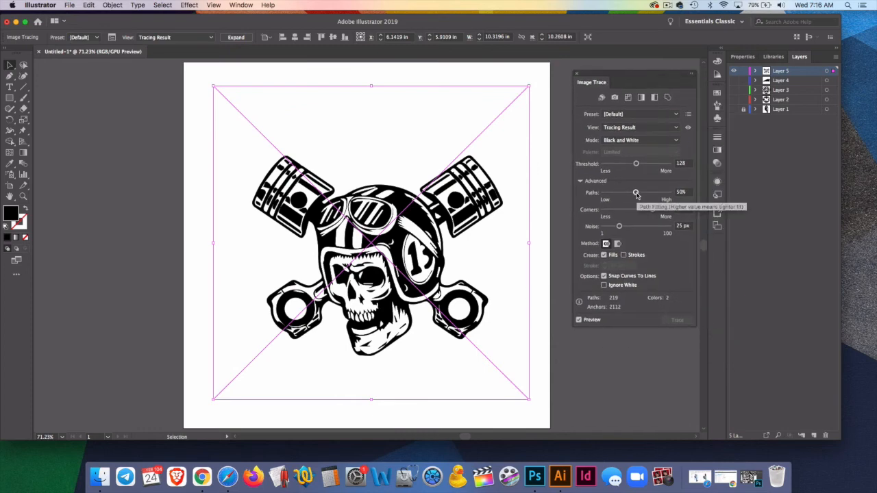
Step: Raise the Paths and Corners detail and try different Noise values on the skull trace
left_click_drag(636, 192, 665, 192)
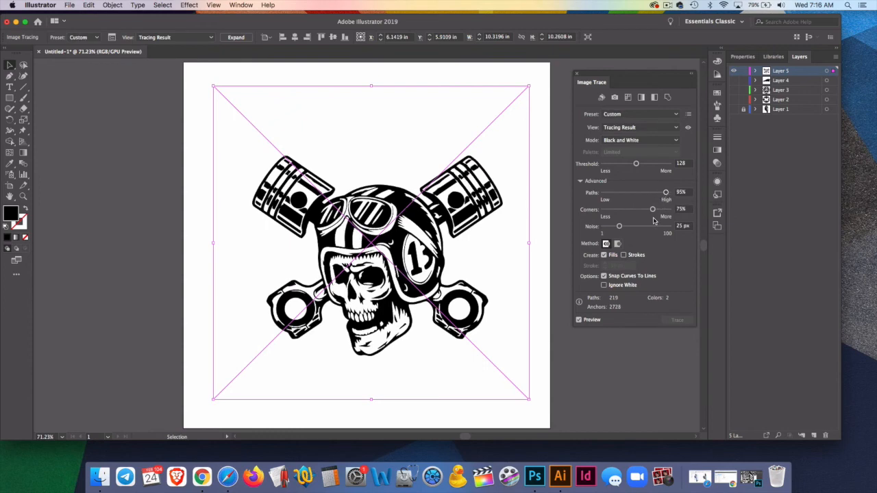
left_click_drag(653, 208, 660, 208)
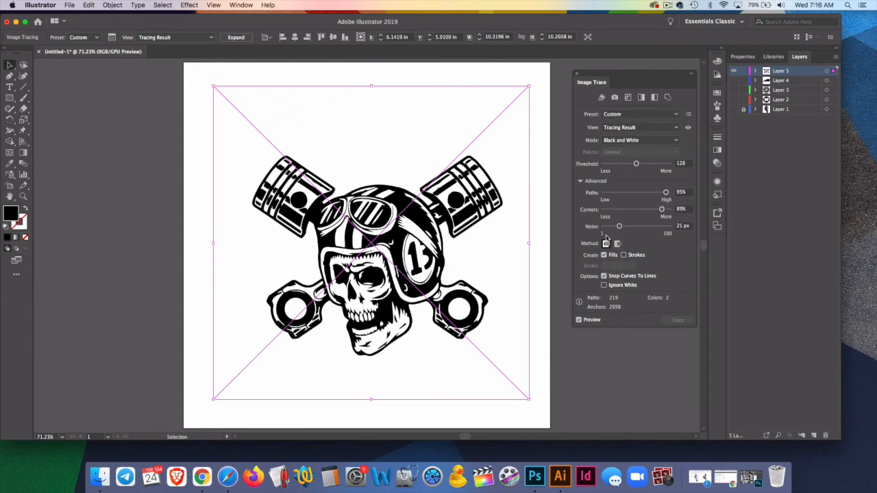
left_click_drag(619, 226, 605, 226)
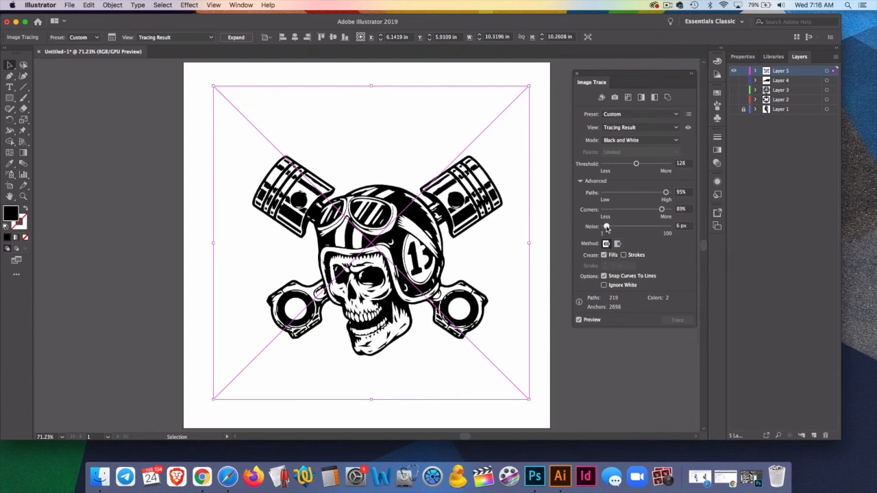
left_click_drag(606, 226, 633, 226)
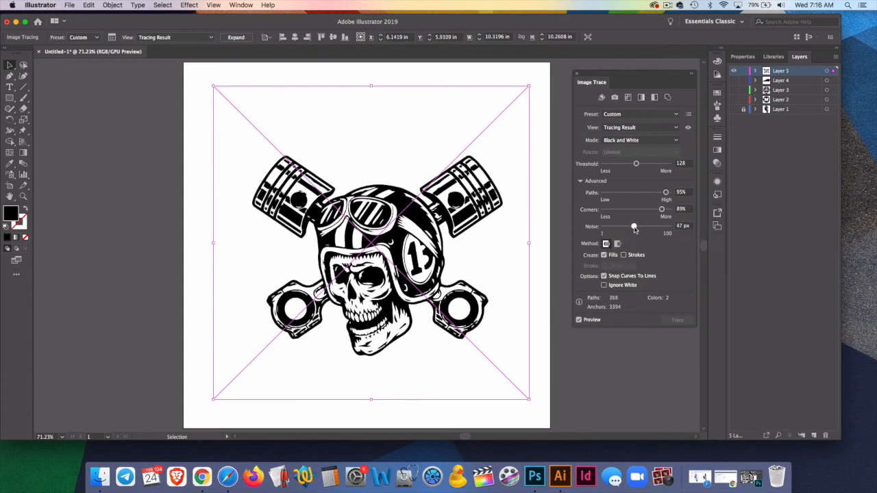
left_click_drag(633, 226, 630, 226)
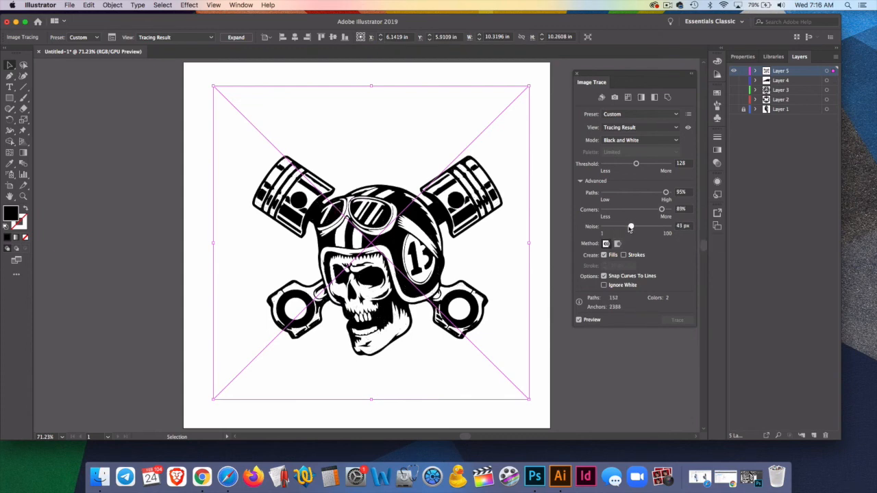
Step: Settle Noise at 5 px and set the trace to Ignore White
left_click_drag(630, 226, 614, 226)
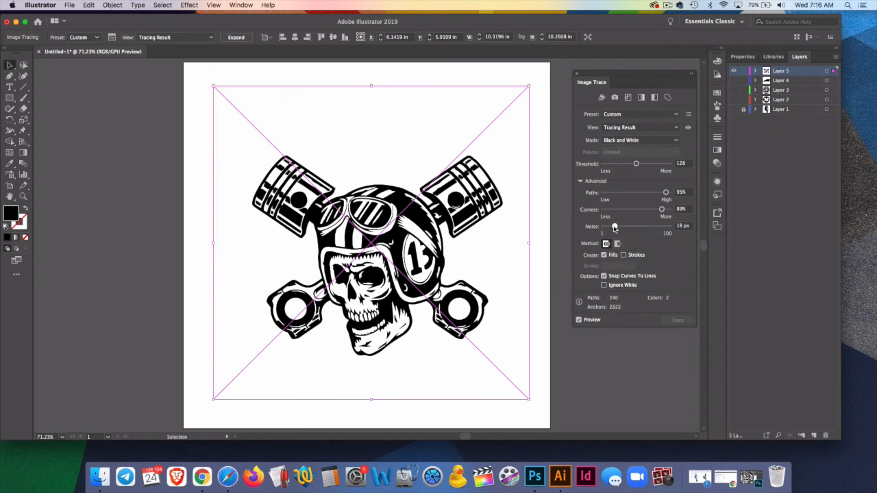
left_click_drag(614, 226, 606, 227)
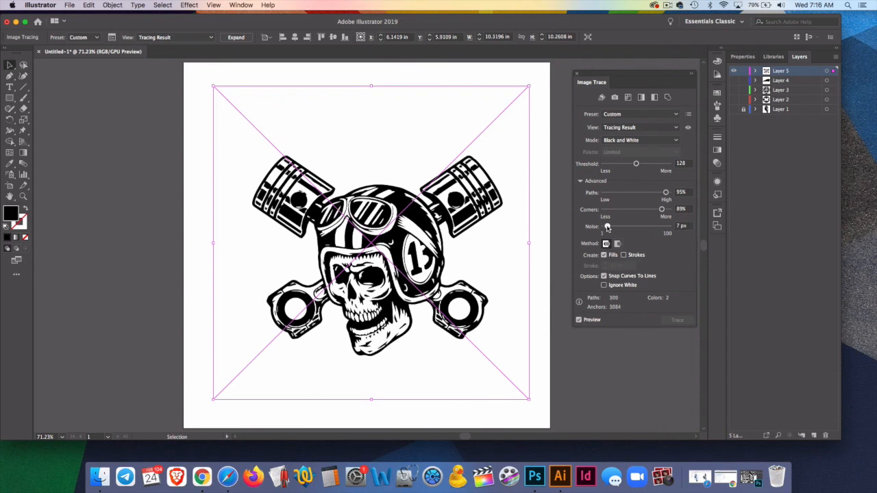
left_click_drag(606, 227, 601, 226)
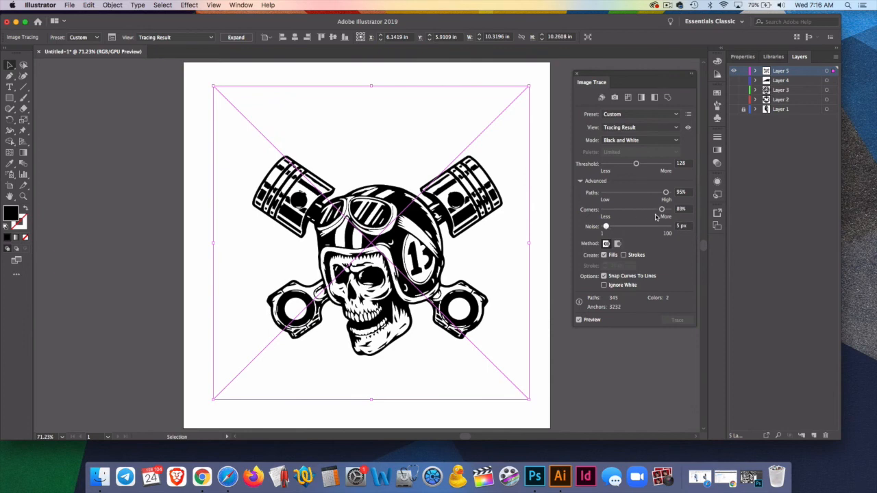
left_click(603, 284)
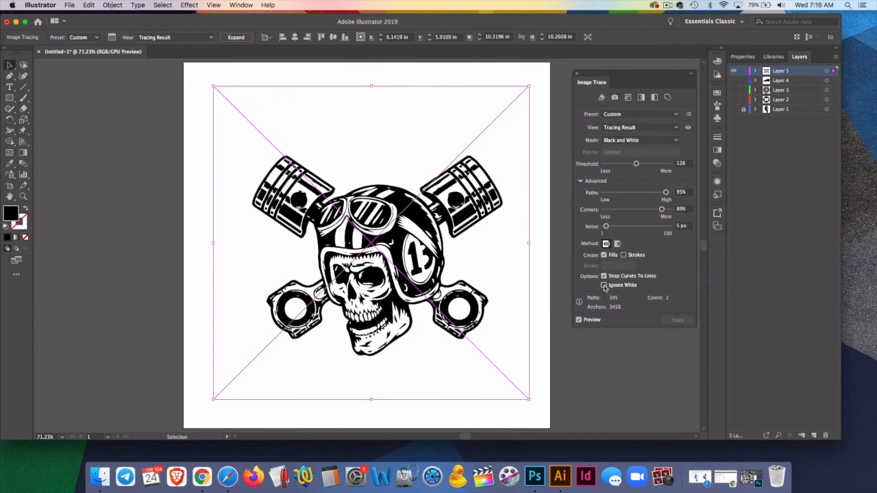
left_click(603, 285)
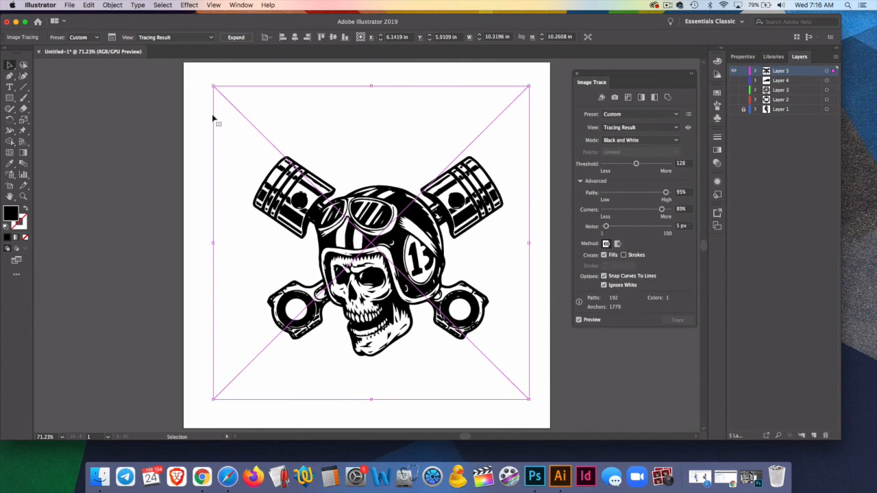
Step: Expand the skull-and-pistons trace into editable black vector paths and reselect the logo
left_click(236, 37)
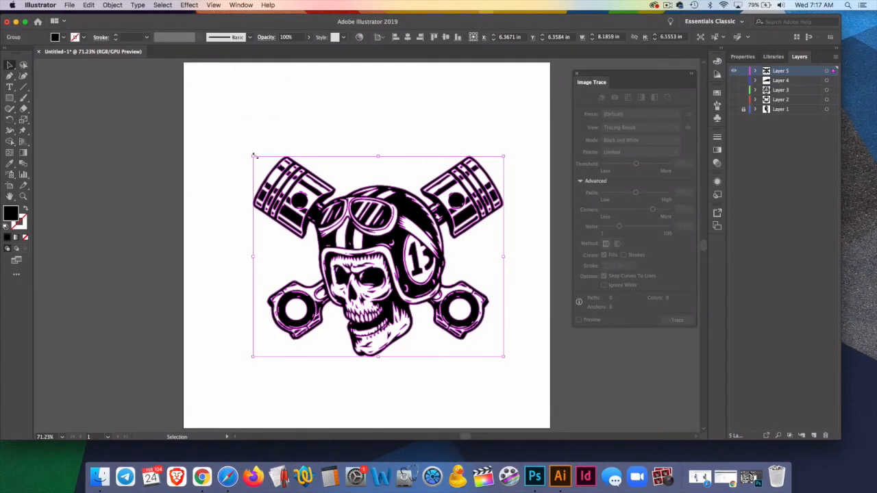
left_click(240, 93)
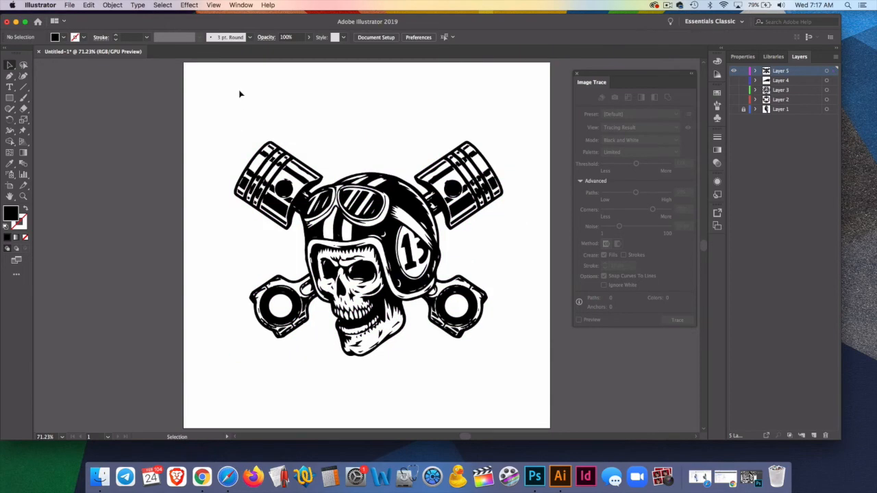
mouse_move(211, 123)
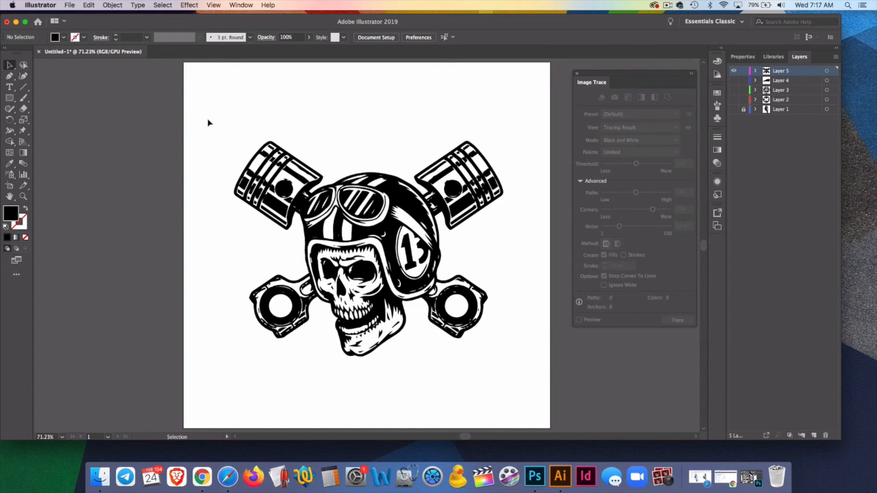
mouse_move(197, 87)
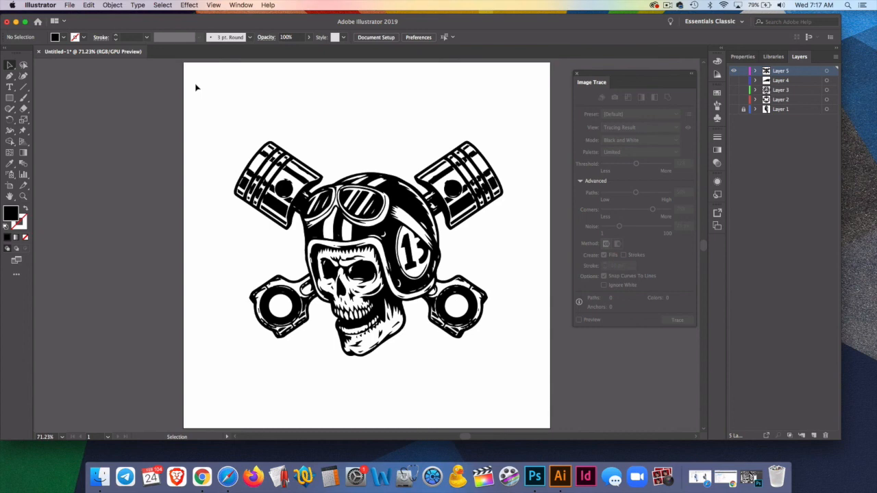
left_click(68, 6)
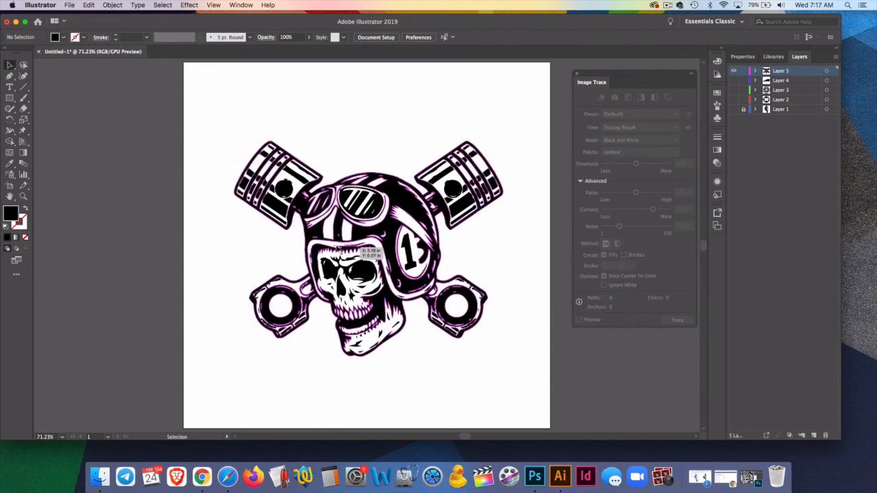
Step: Switch the artboard to the alternate traced skull logo with larger pistons
left_click(367, 246)
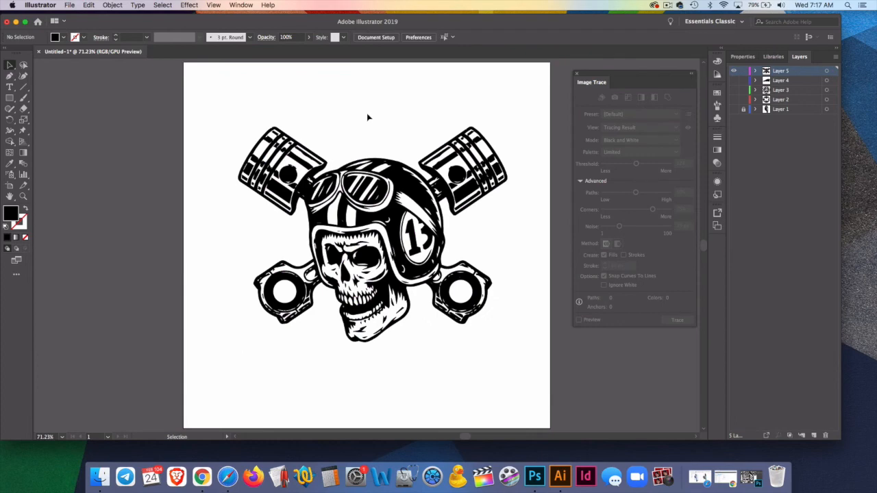
mouse_move(363, 115)
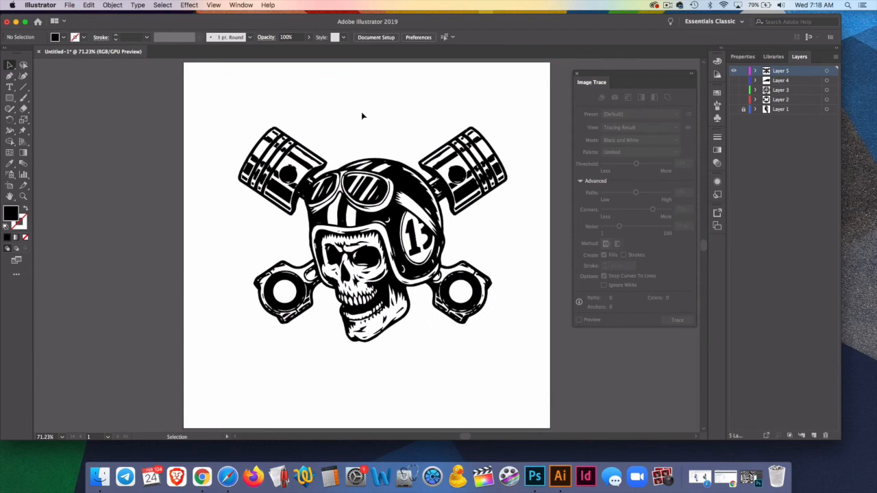
mouse_move(195, 222)
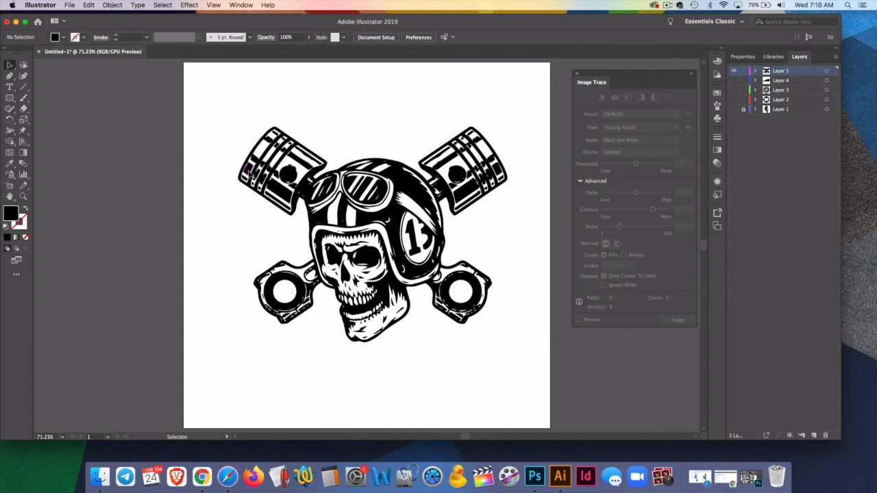
mouse_move(222, 172)
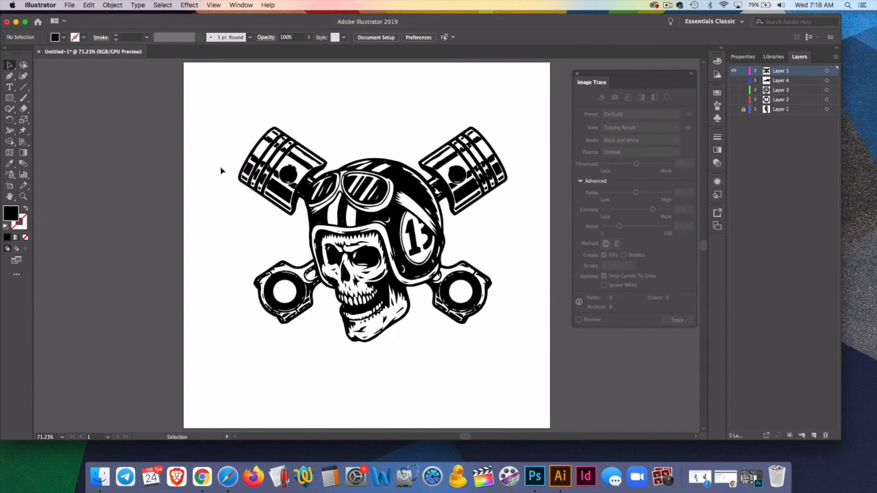